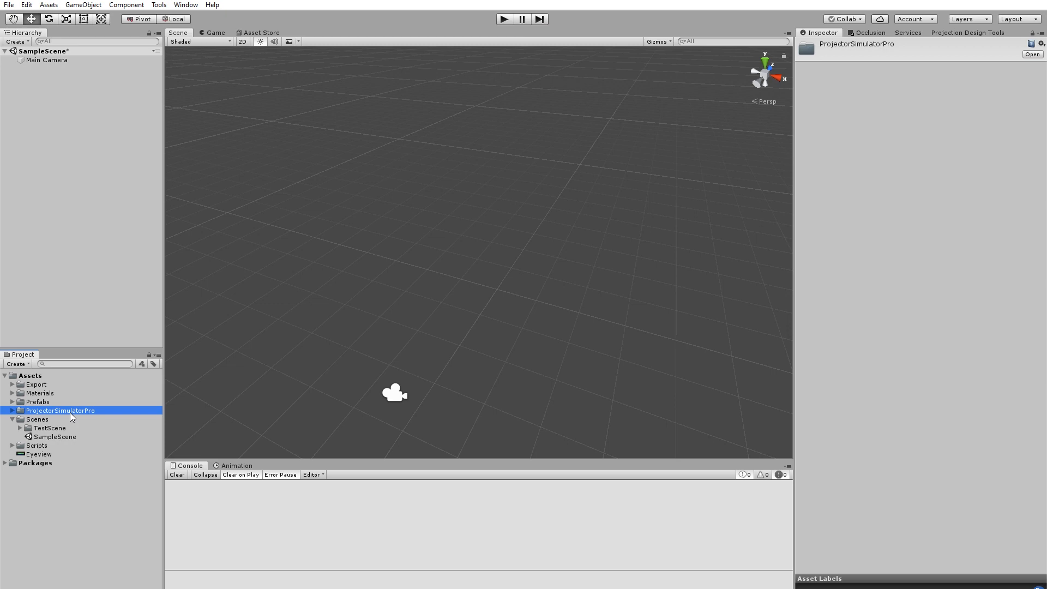
mouse_move(175, 433)
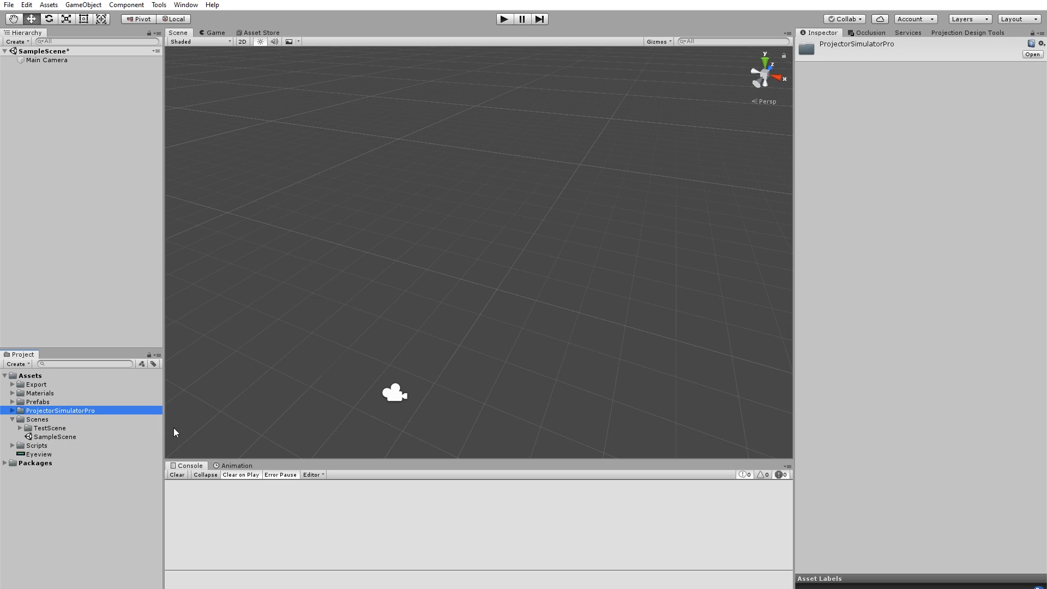
mouse_move(222, 422)
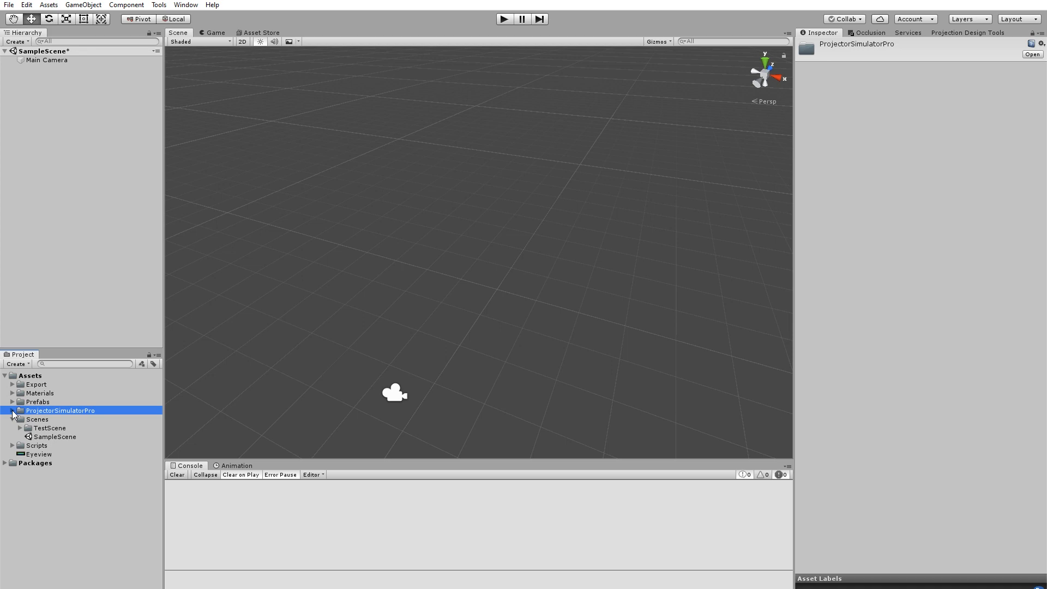
Launch the Projector Definer window from Tools > Projector Simulator Pro
left_click(5, 409)
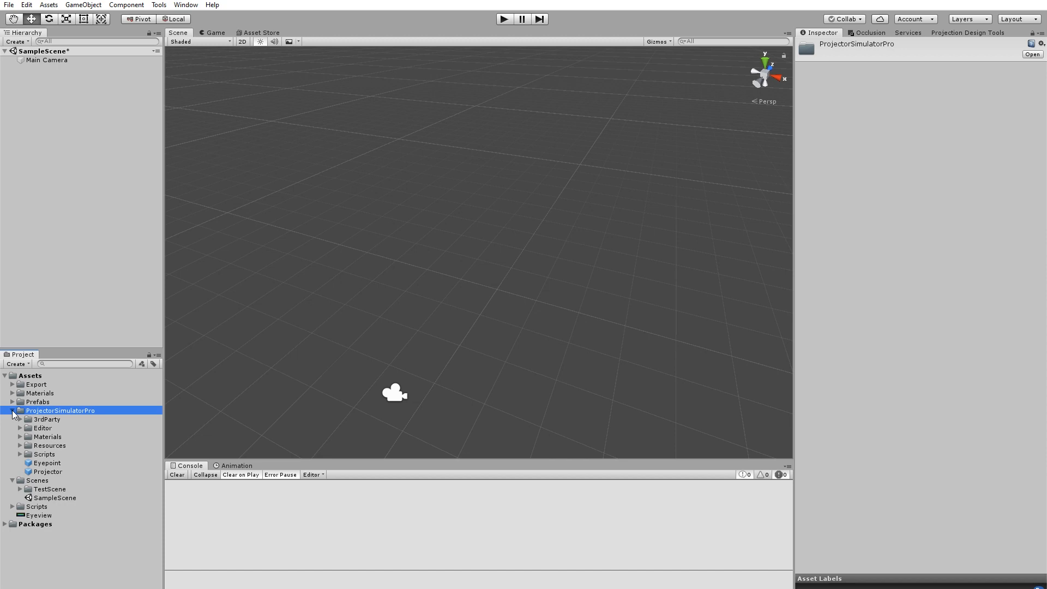
left_click(19, 410)
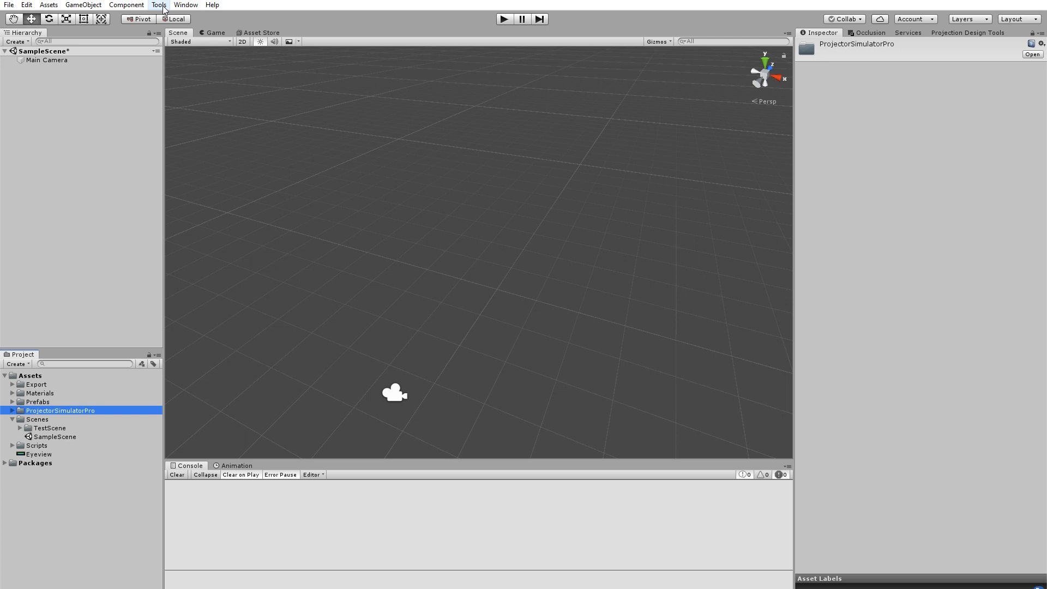
left_click(158, 4)
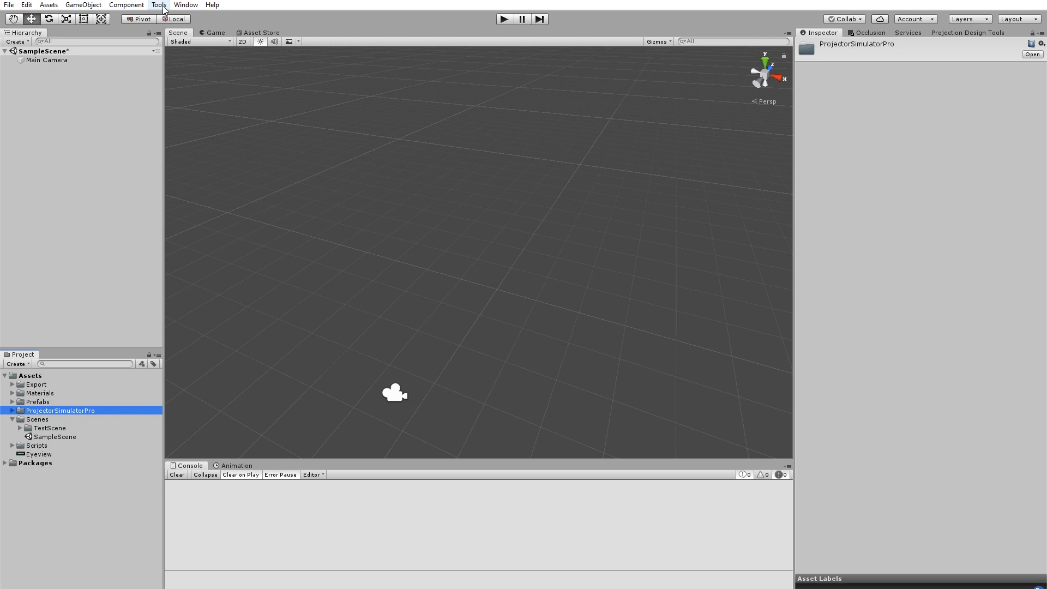
left_click(158, 5)
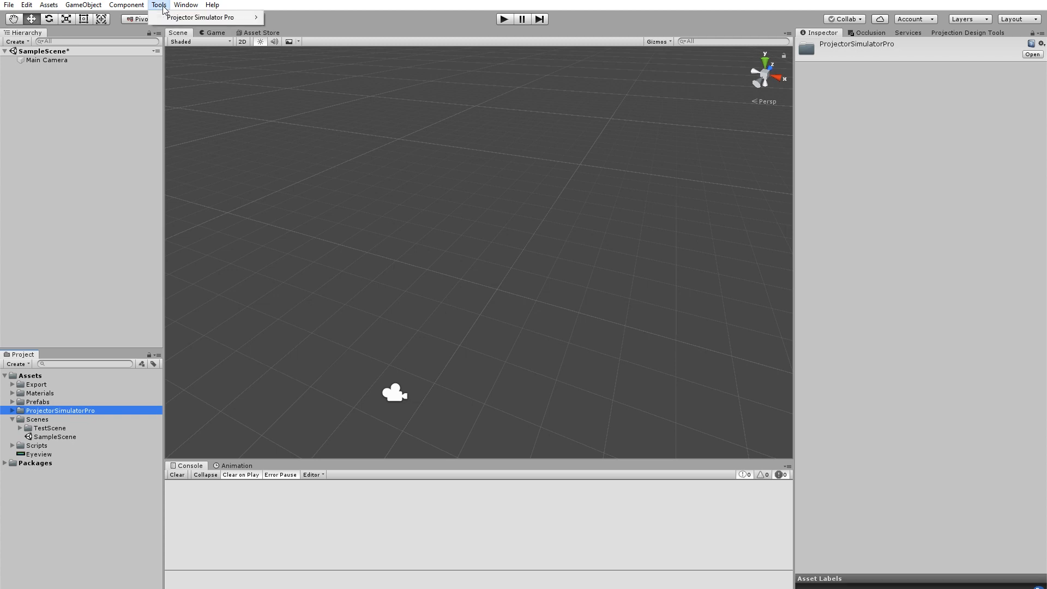
mouse_move(204, 17)
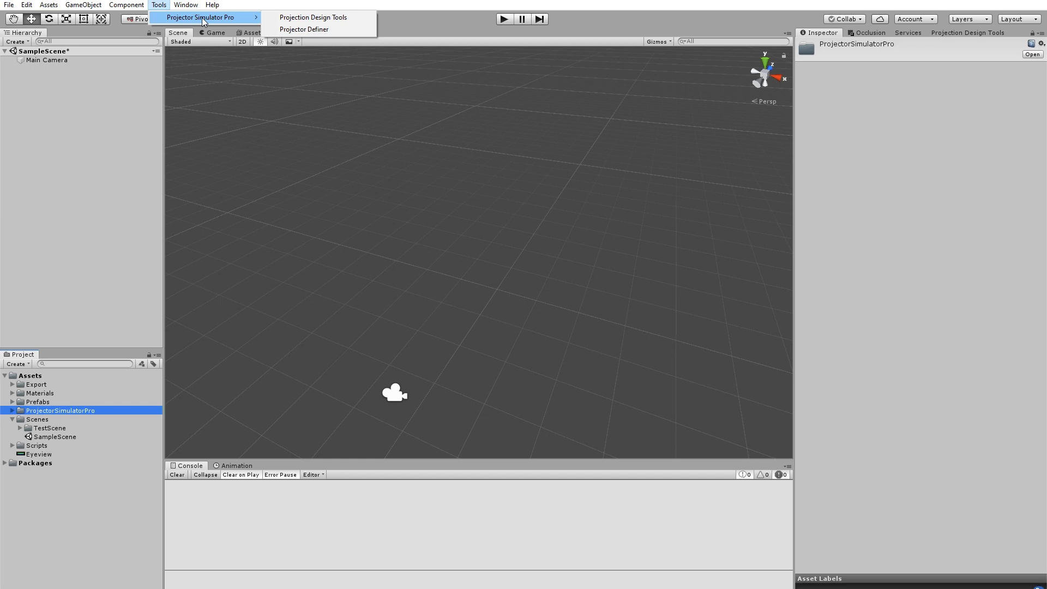
mouse_move(304, 30)
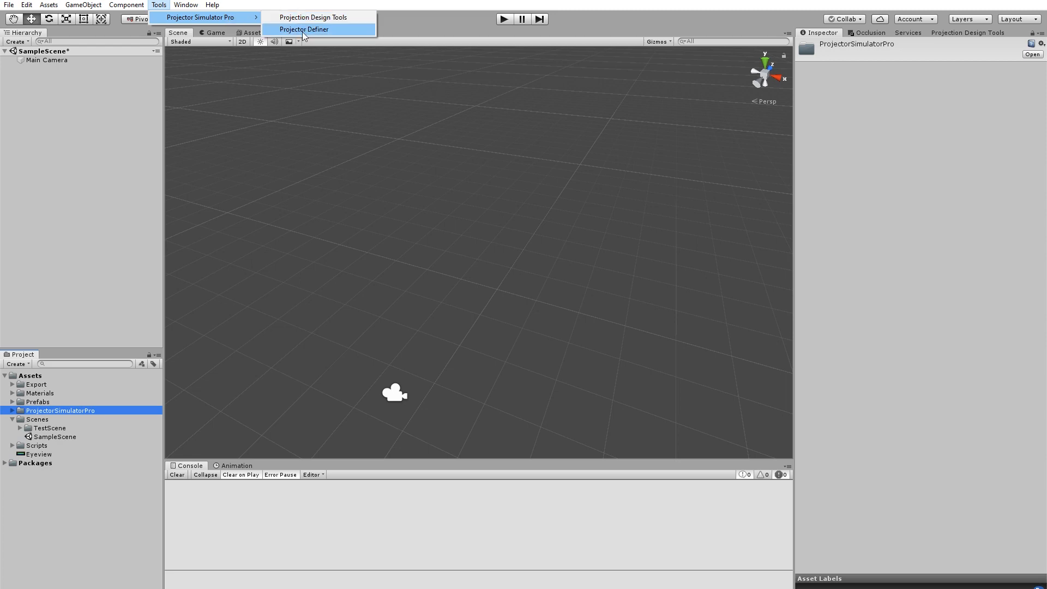
left_click(304, 28)
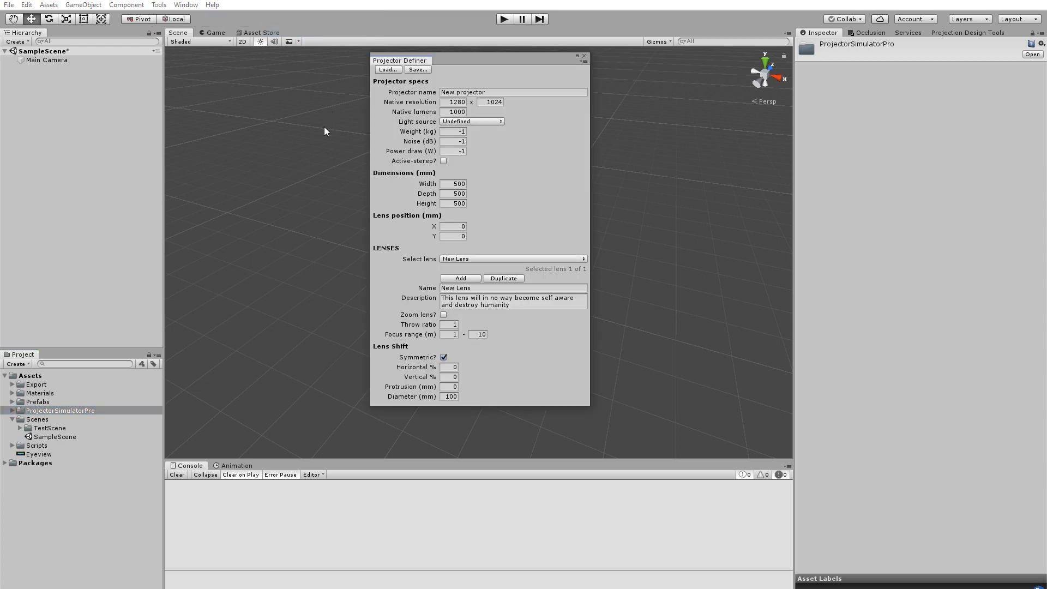
Load BARCO F50 WQXGA.pjd and review its six available lenses without changing the selection
left_click(387, 70)
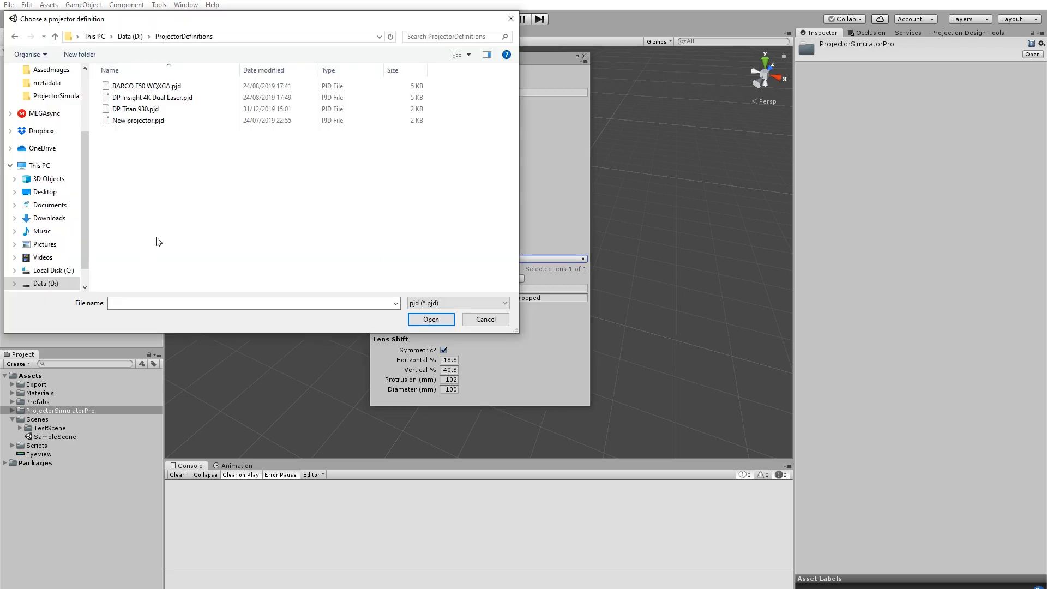
left_click(136, 109)
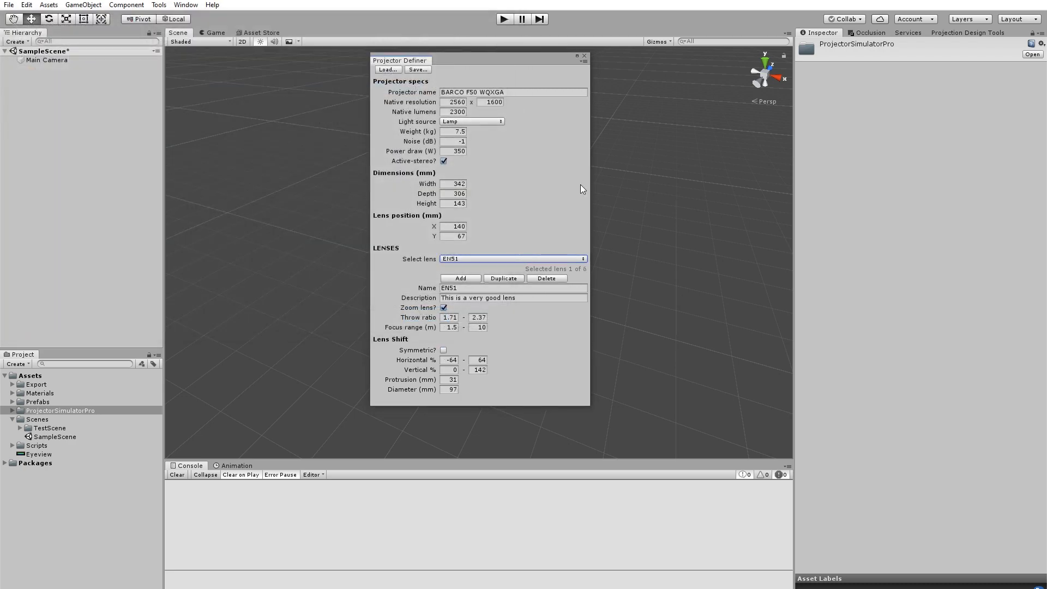
left_click(513, 258)
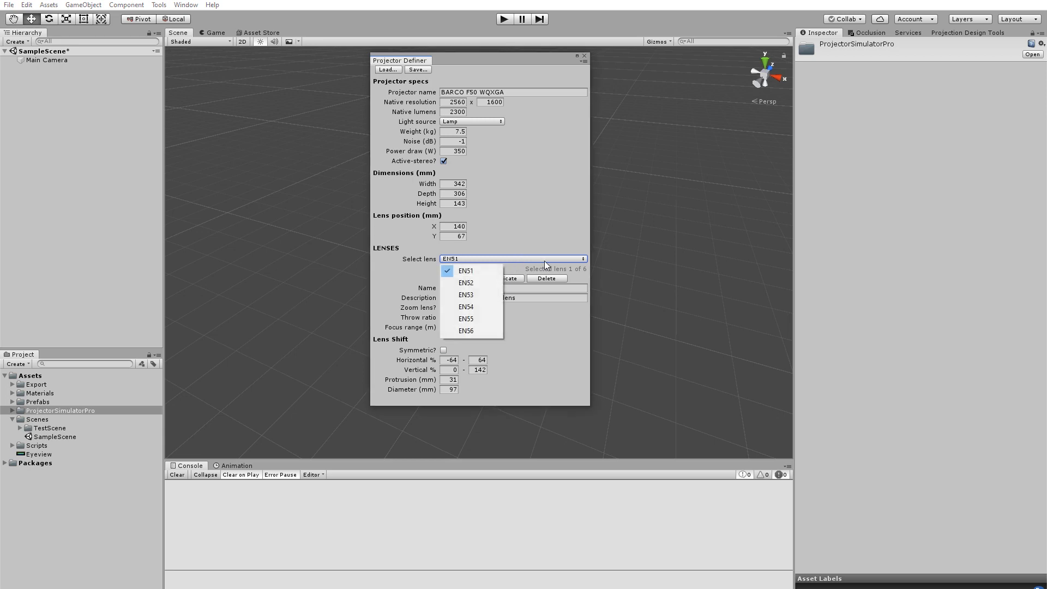
left_click(466, 270)
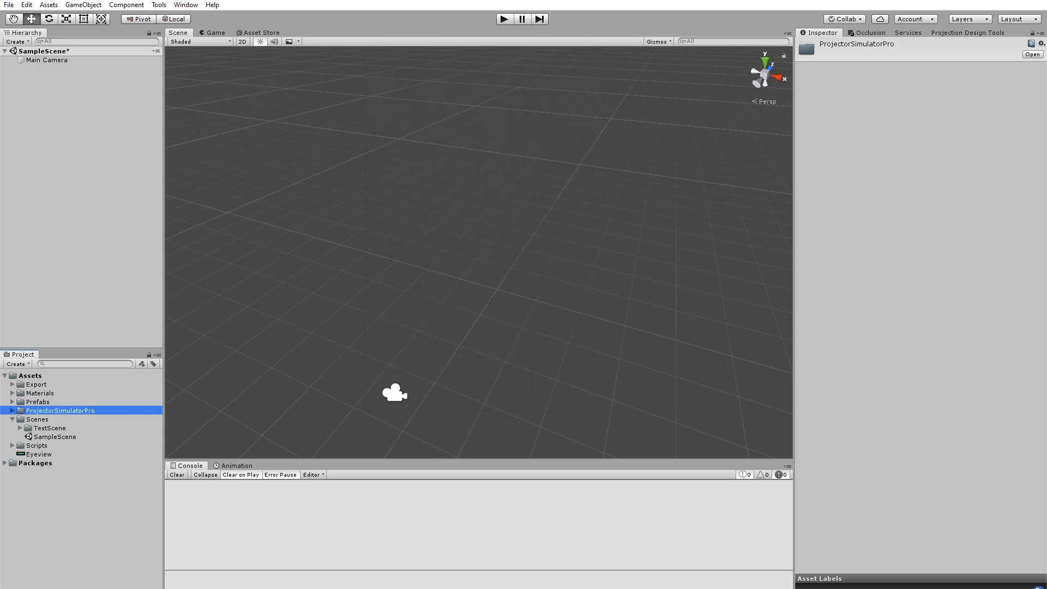
Add the 240Deg_3mTall_4mRad model from TestScene to the Hierarchy, upright with Z rotation 90
left_click(86, 471)
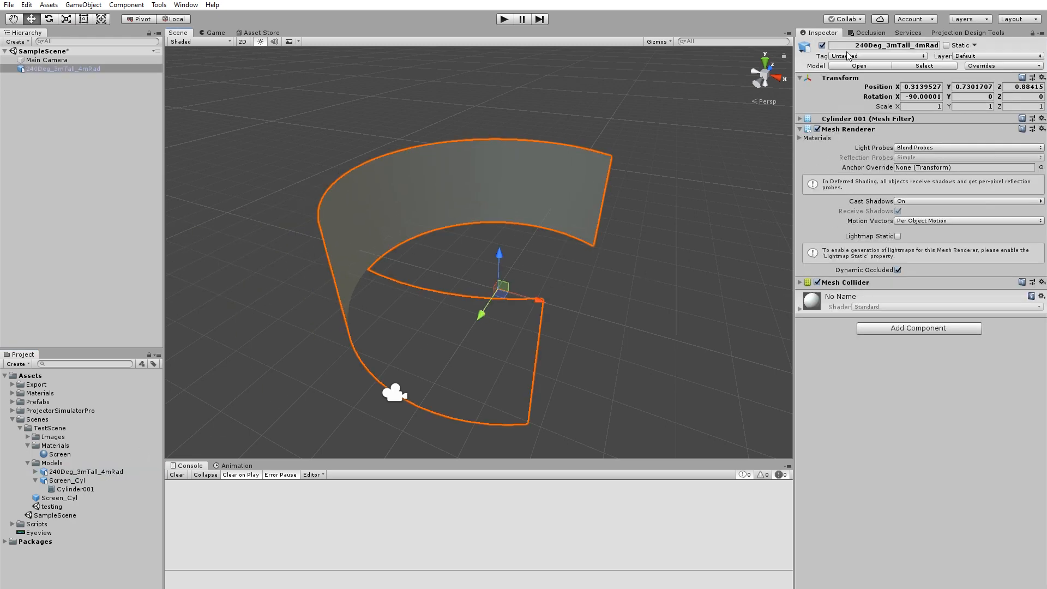
left_click(973, 96)
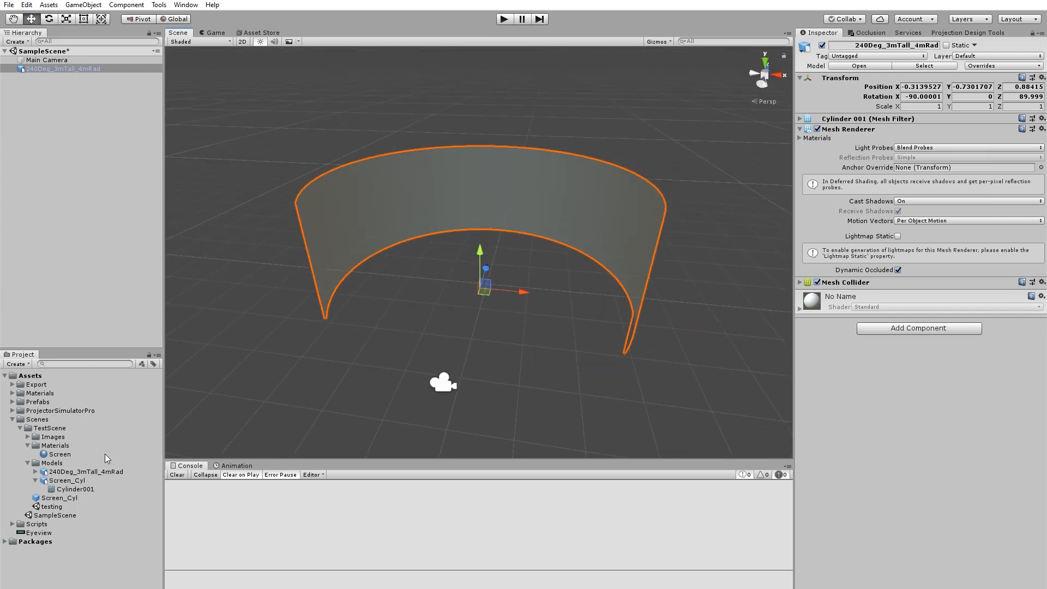
left_click(85, 471)
type("projectorsim")
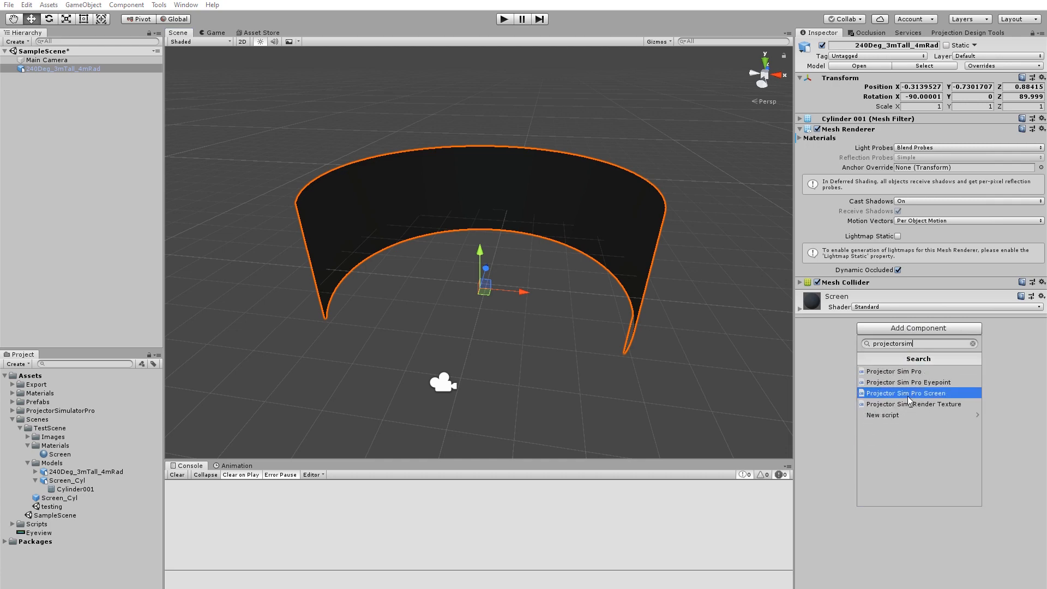
Add the Projector Sim Pro Screen component to the curved model and show its transform at the origin
left_click(906, 393)
type("-90")
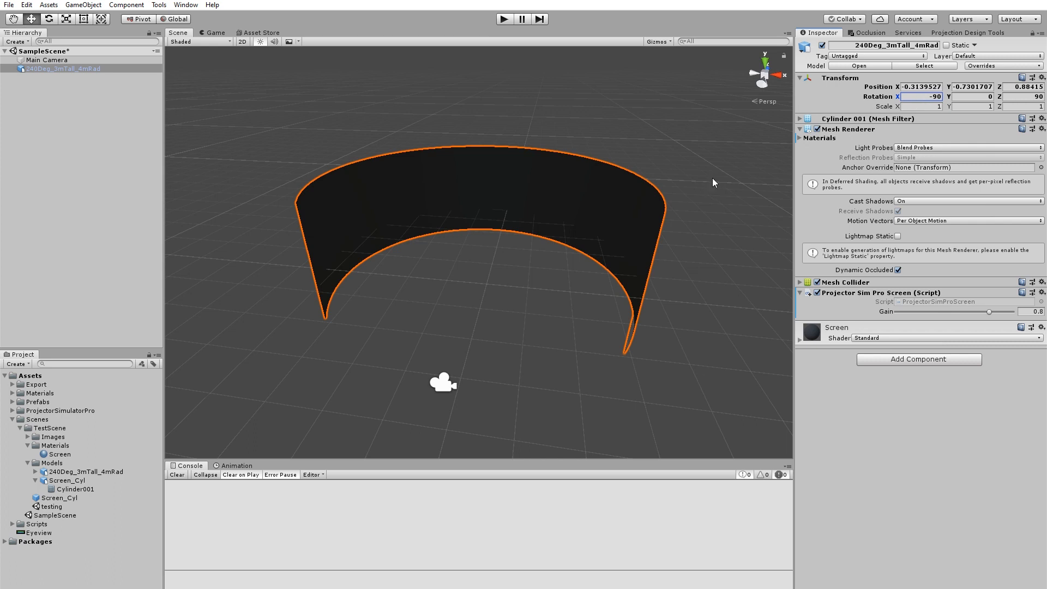
left_click(801, 77)
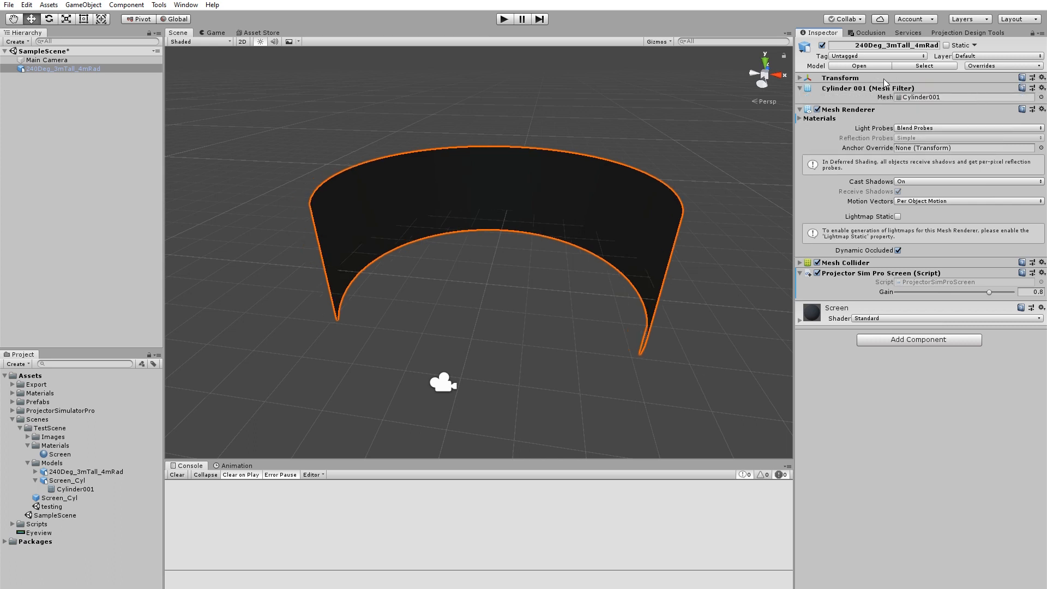
left_click(799, 77)
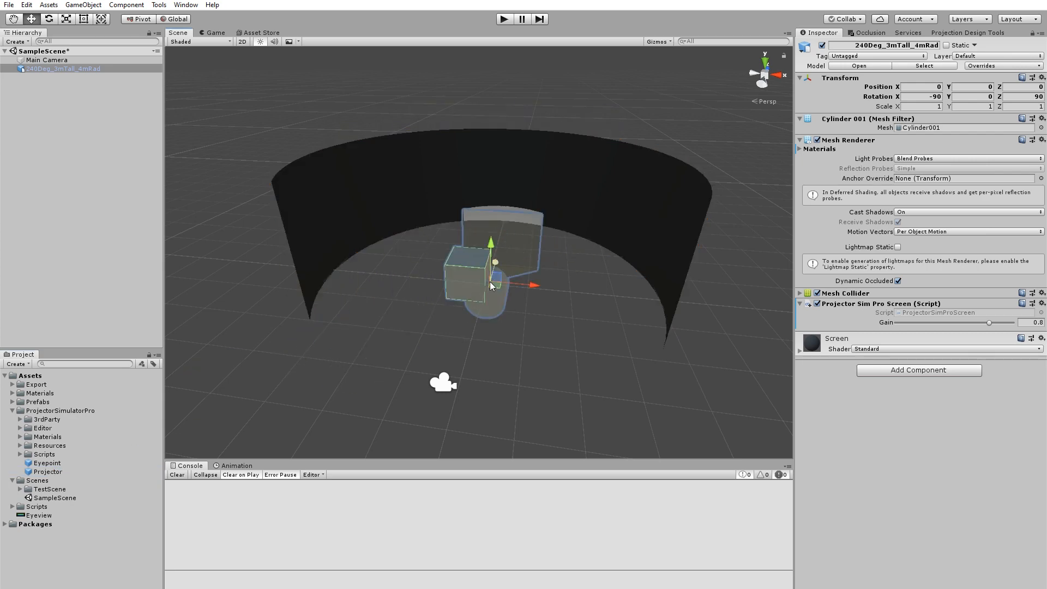
Select the new projector and point its Projector Directory at the ProjectorDefinitions folder
left_click(158, 5)
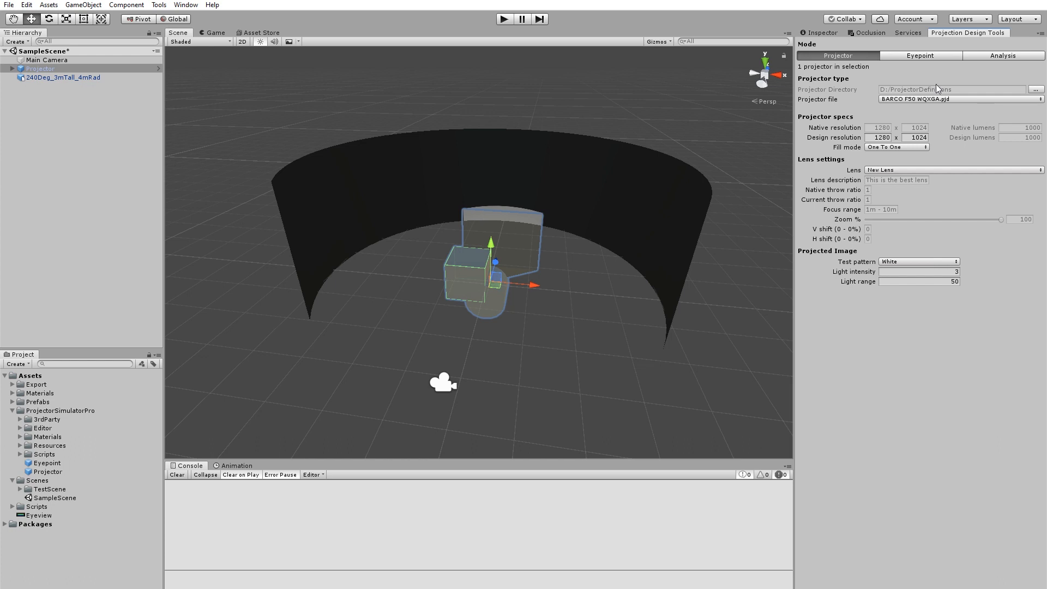
mouse_move(1036, 91)
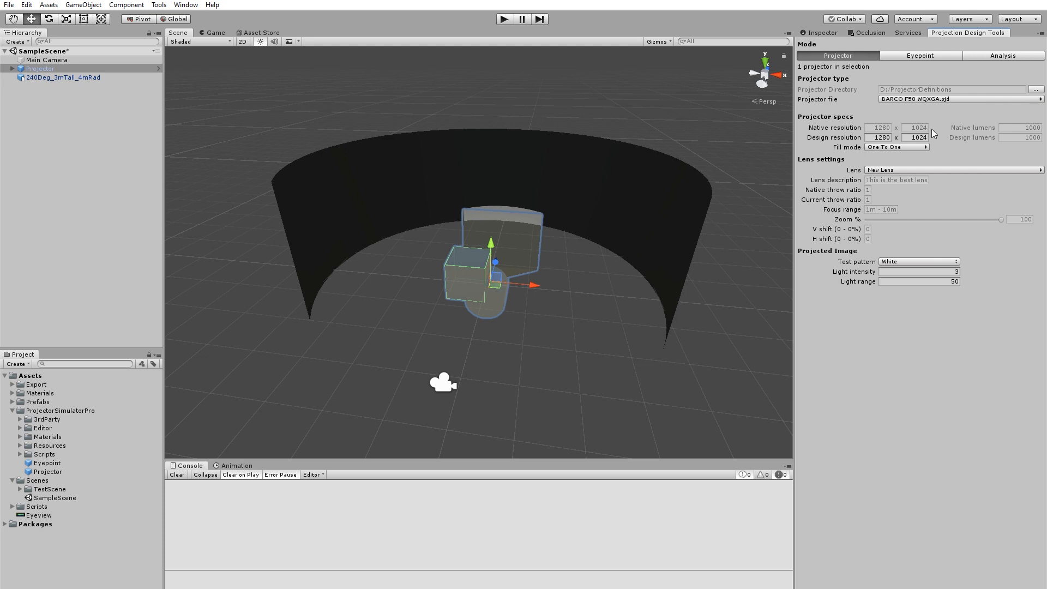
mouse_move(688, 195)
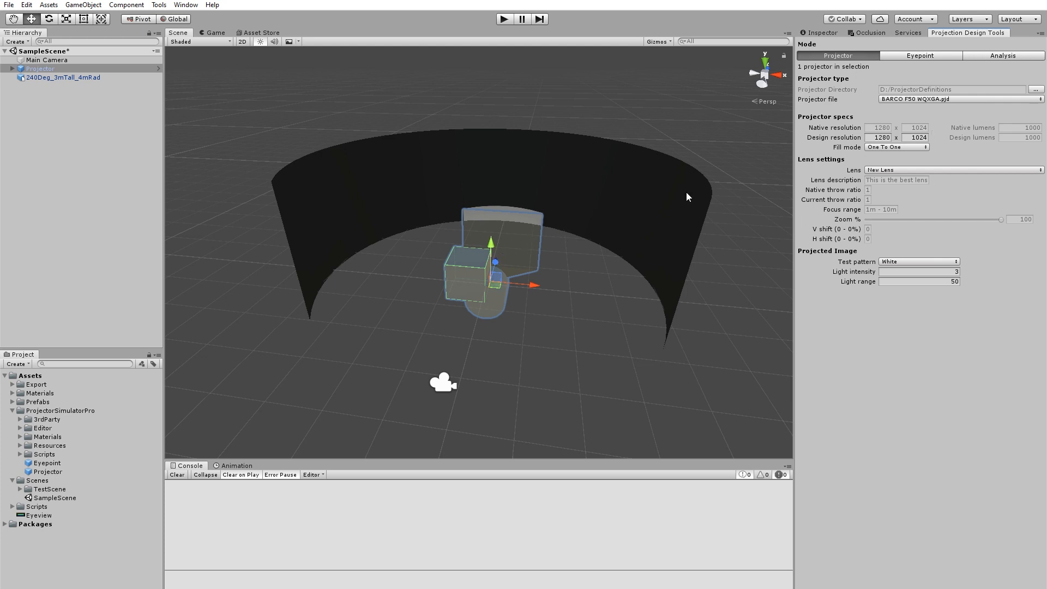
mouse_move(857, 61)
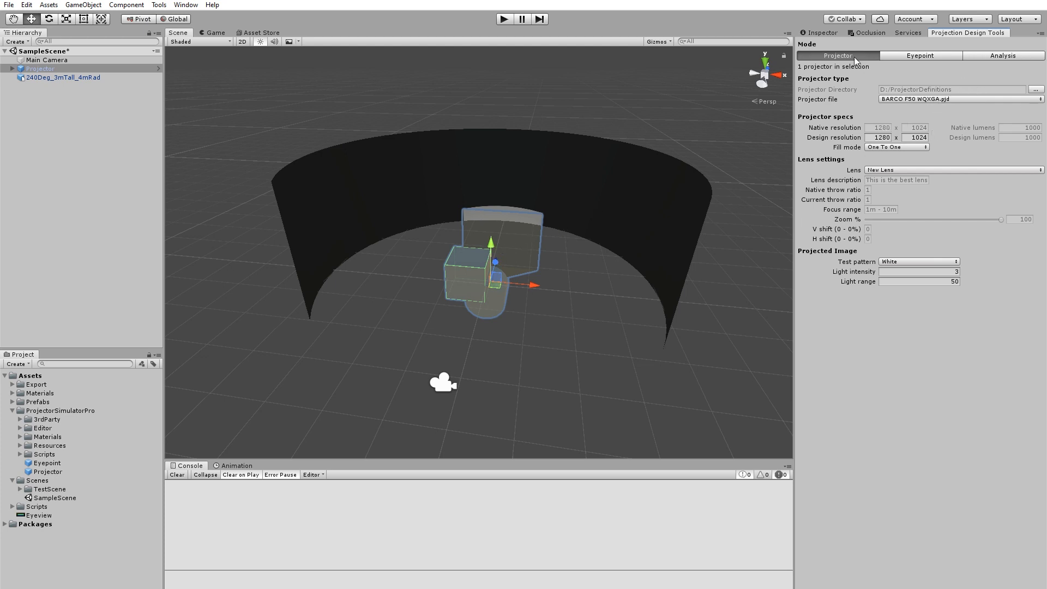
mouse_move(1034, 88)
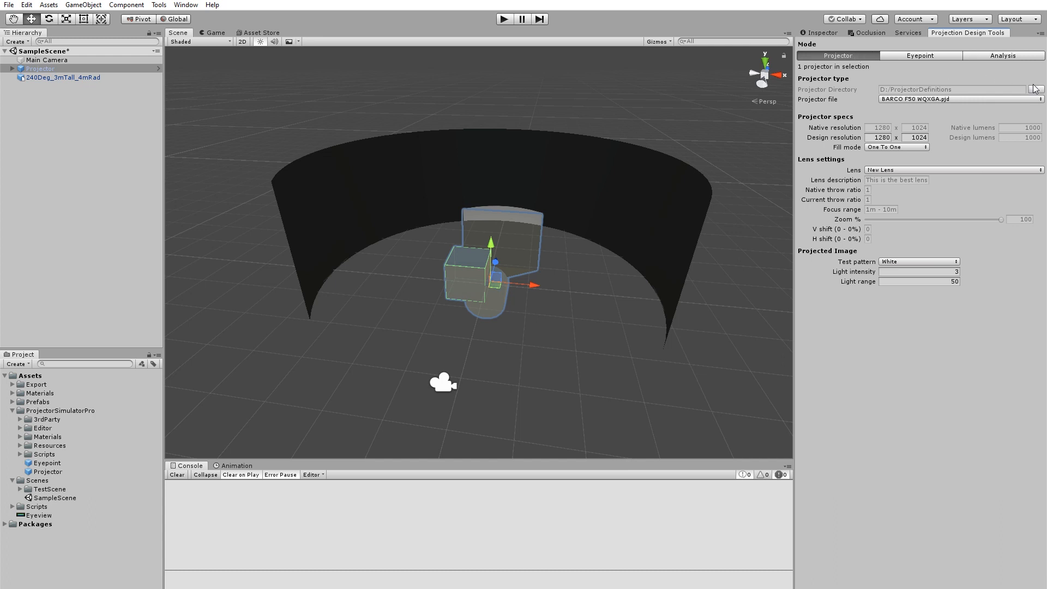
left_click(1034, 89)
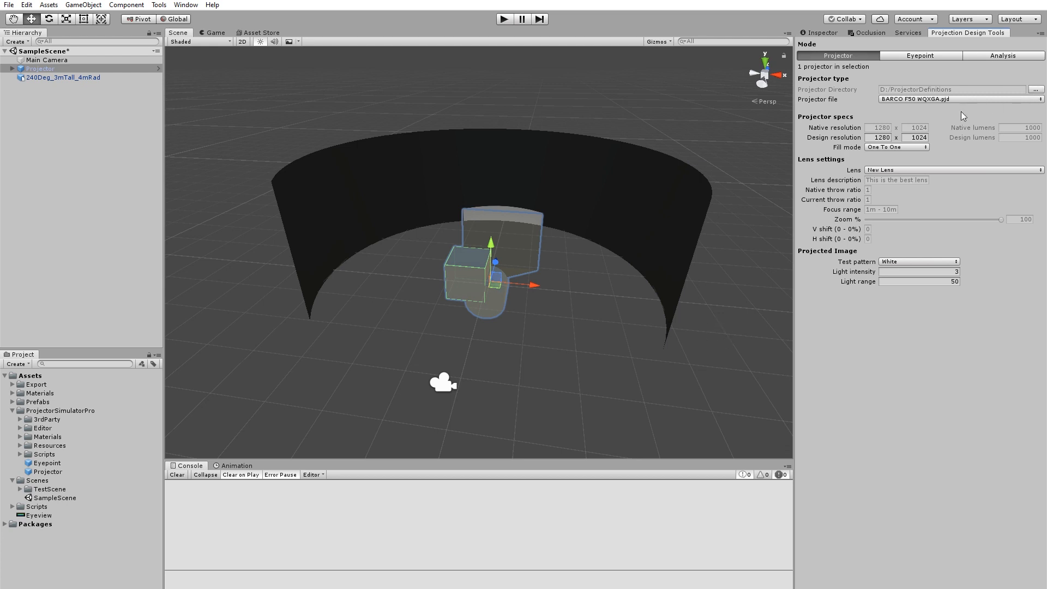
Switch the projector file to DP Titan 930.pjd and enter 720 to aim it at the screen
left_click(960, 100)
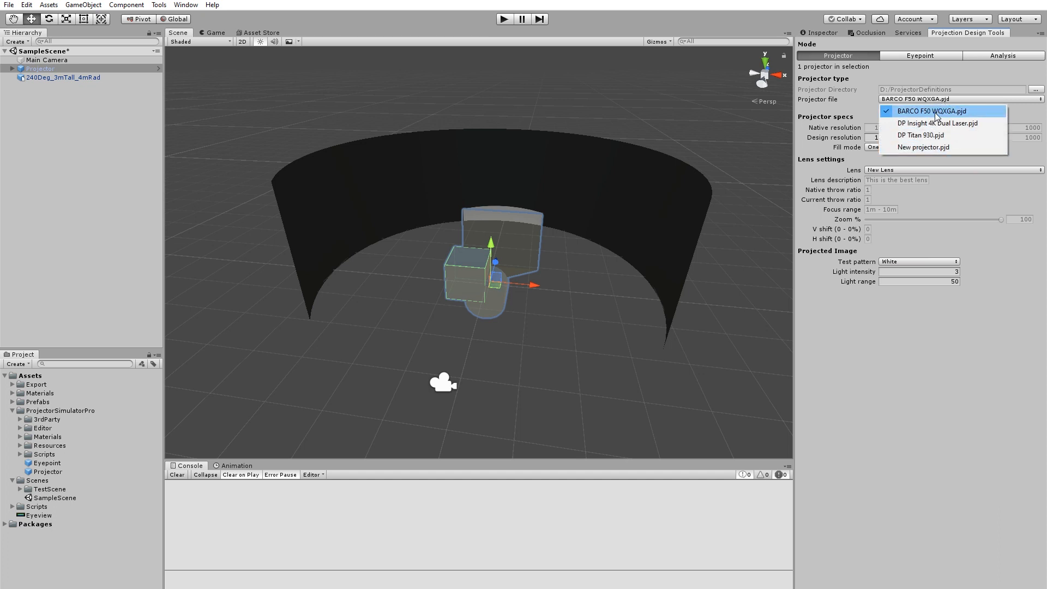
left_click(920, 135)
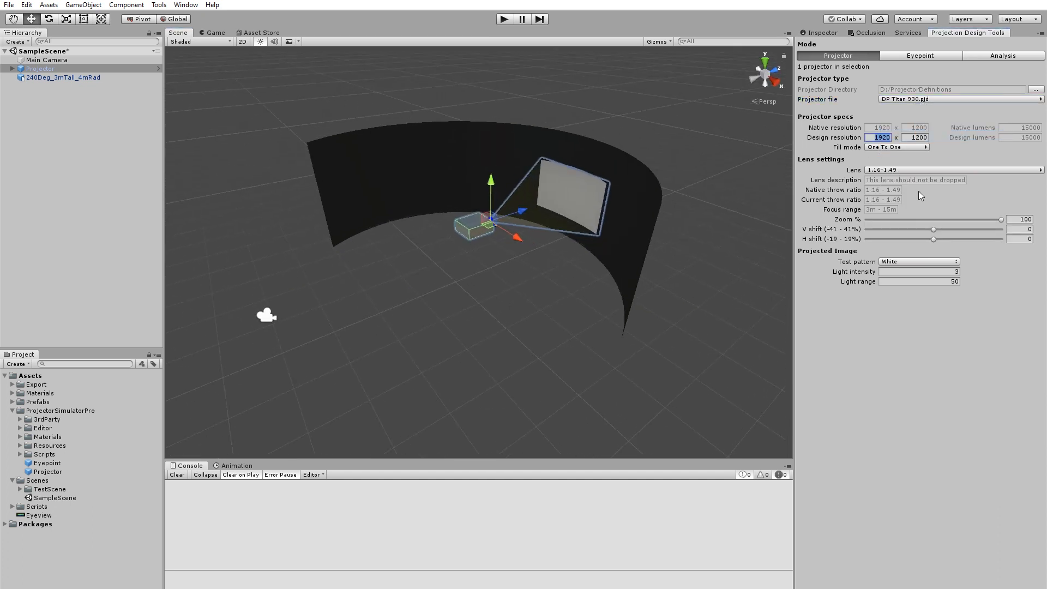
type("720")
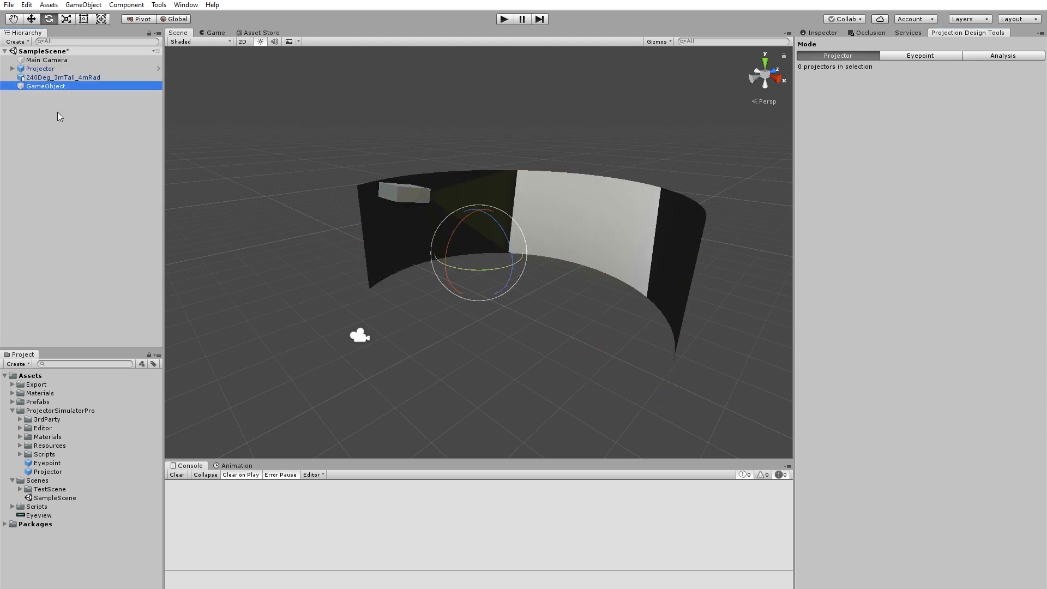
Nest Projector 1 under the empty Centre GameObject in the Hierarchy
left_click(40, 67)
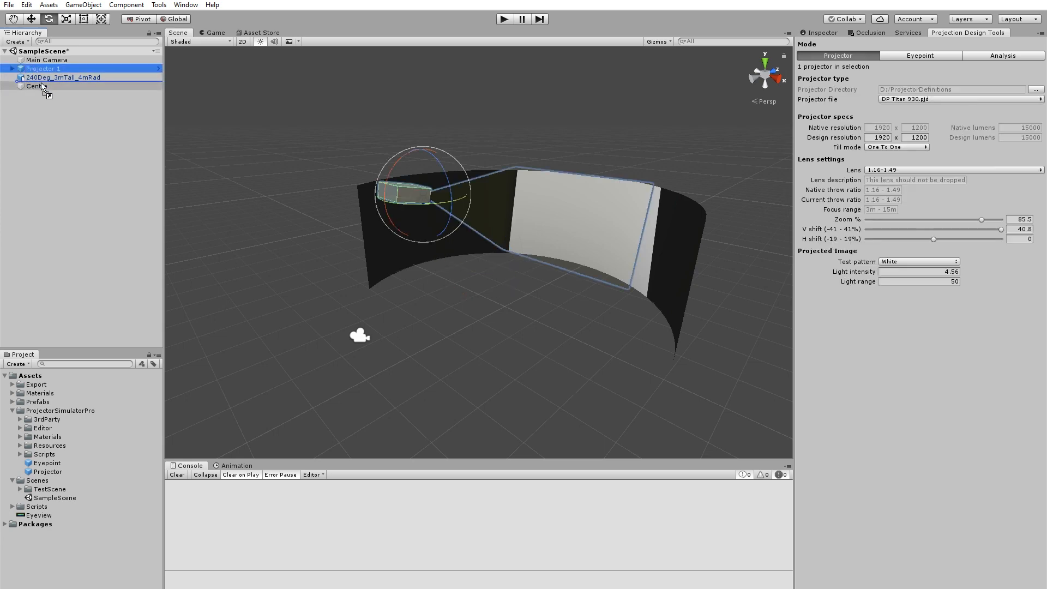
left_click(36, 77)
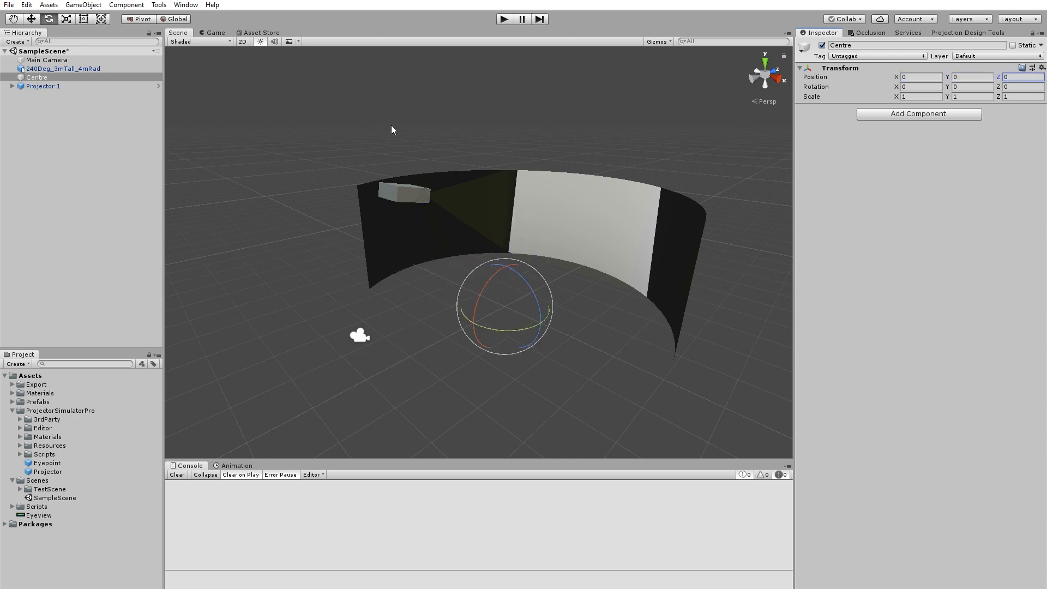
left_click(42, 85)
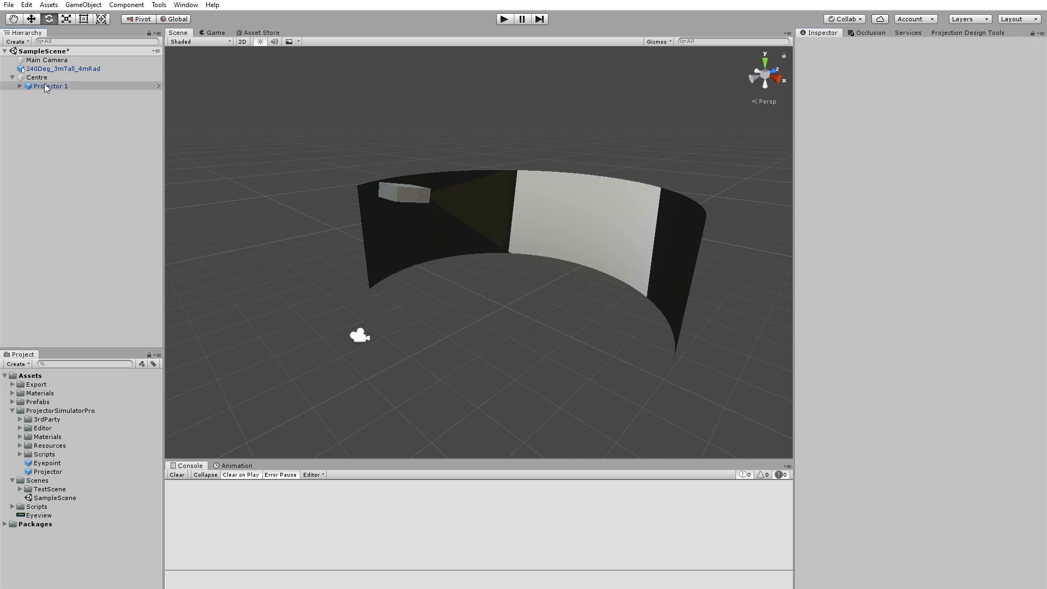
left_click(37, 76)
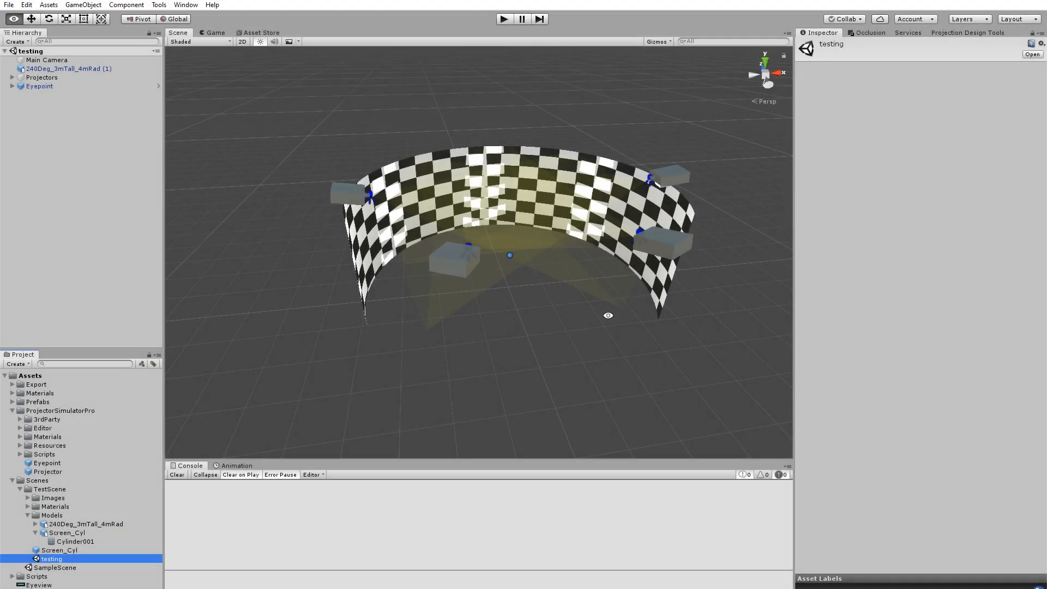
Select the Projectors group with its four centreRot children and toggle the test pattern White then back to Checkerboard
left_click(42, 76)
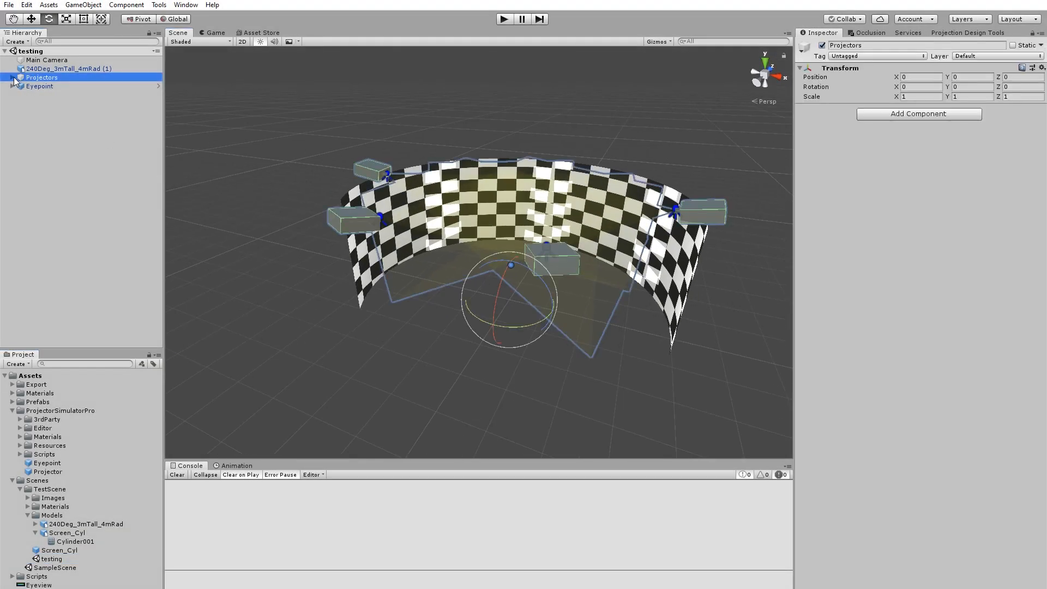
left_click(13, 76)
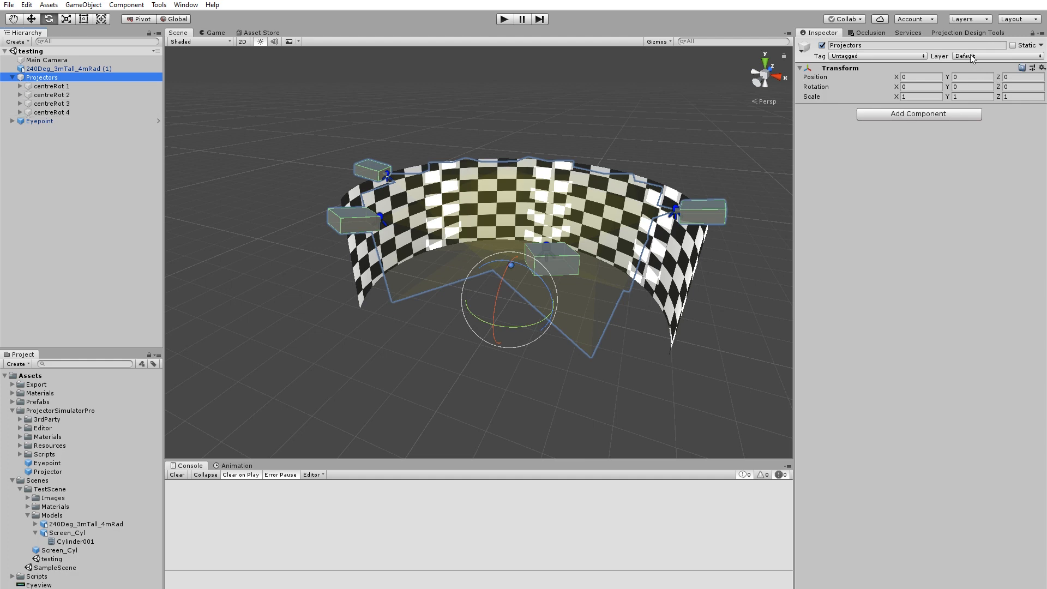
left_click(967, 31)
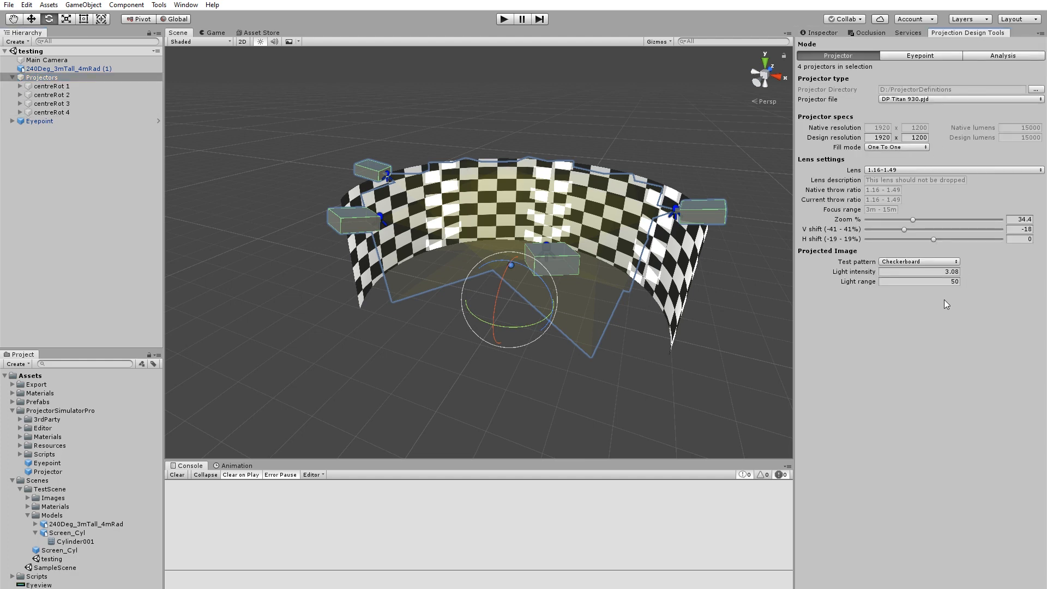
mouse_move(932, 267)
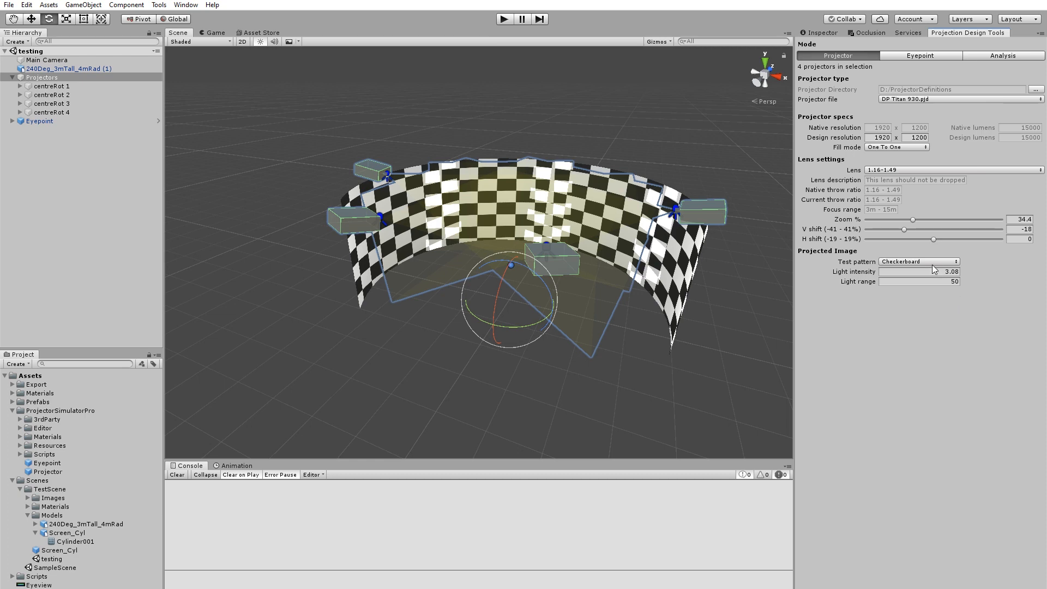
left_click(919, 261)
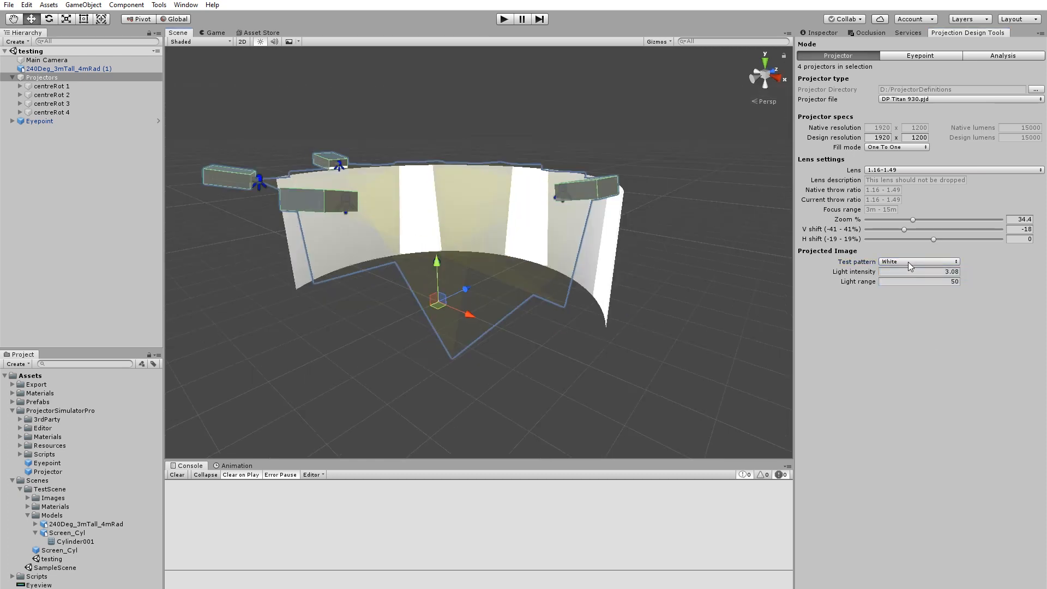
left_click(919, 260)
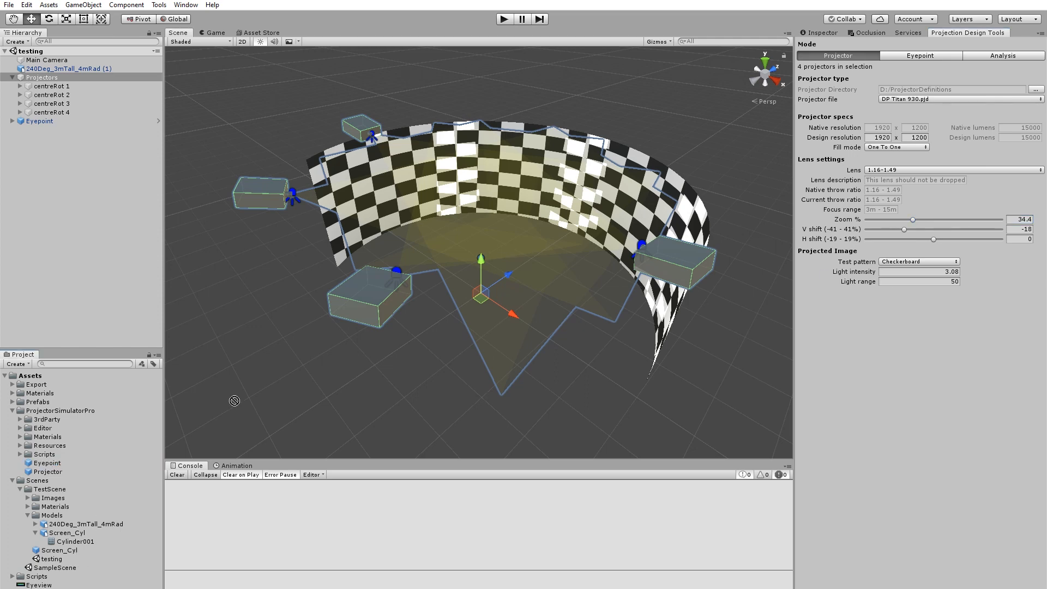
Zero Eyepoint (1)'s position, jump the view to it and render an equirectangular image of the screen
left_click(43, 67)
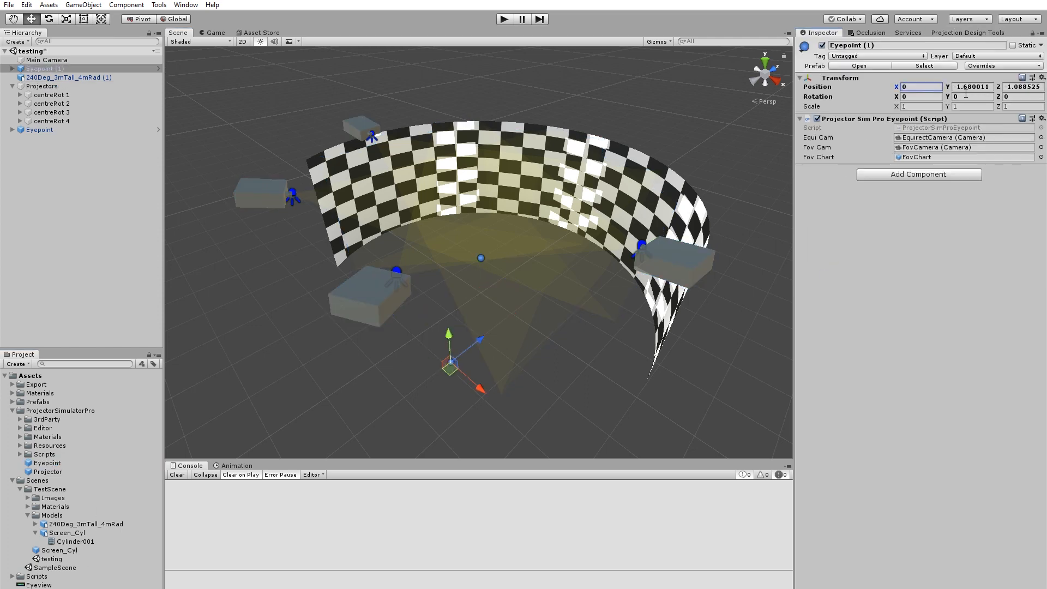
type("0")
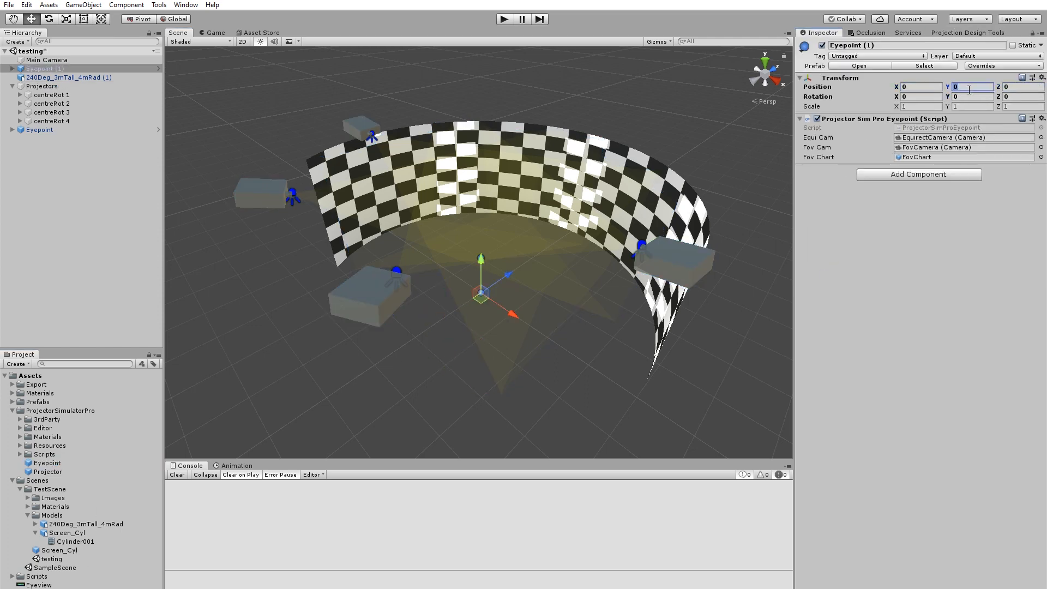
left_click(967, 33)
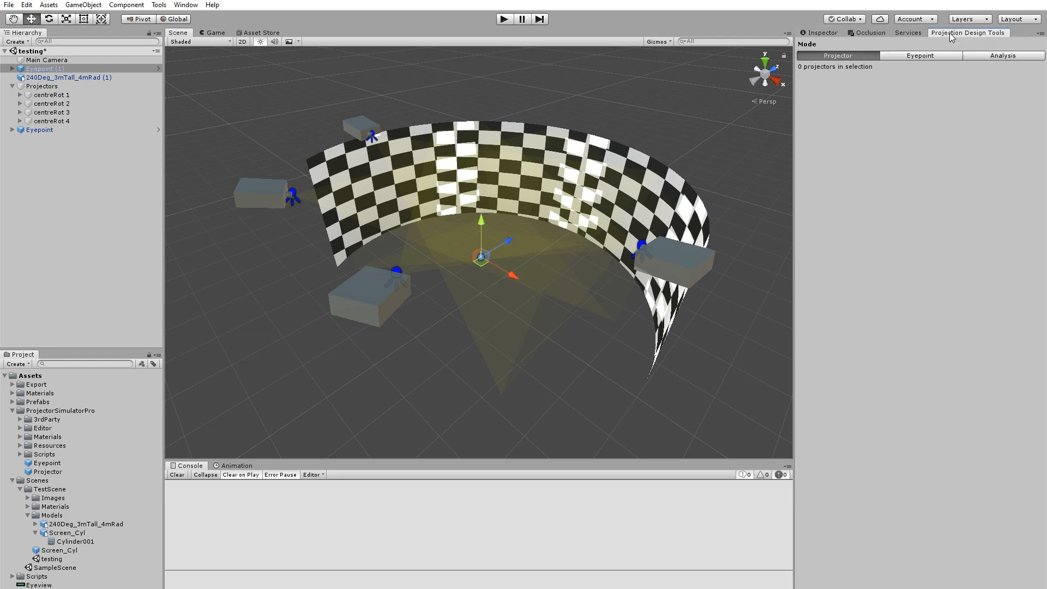
left_click(919, 56)
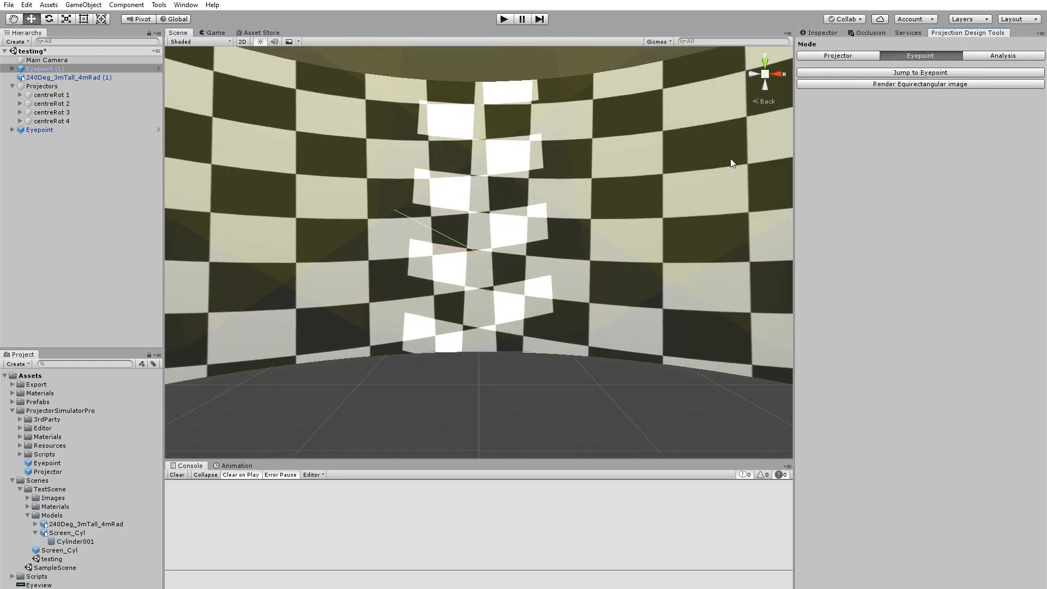
left_click_drag(731, 163, 603, 290)
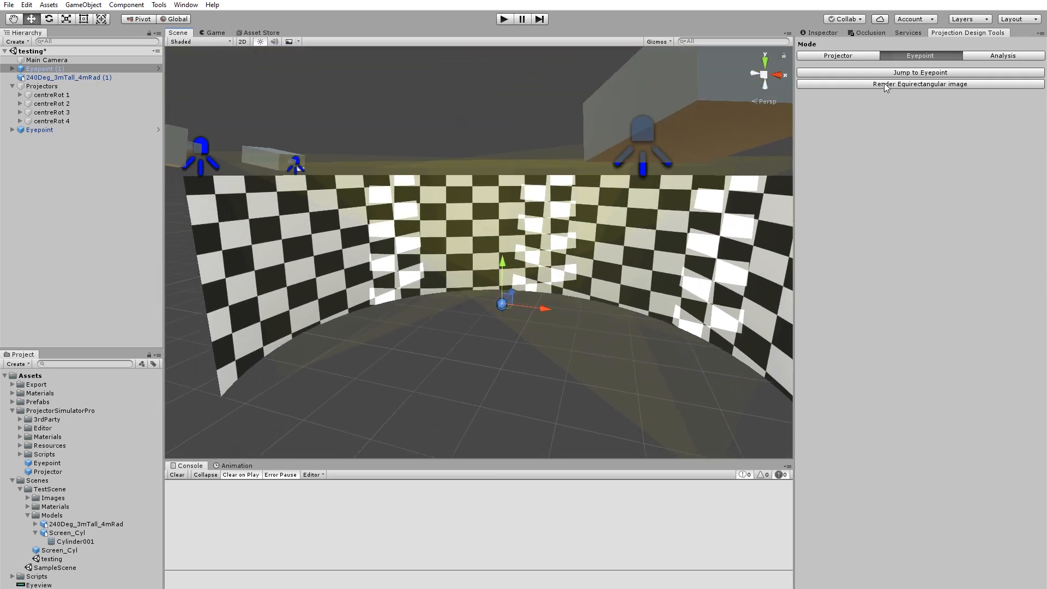
left_click(920, 84)
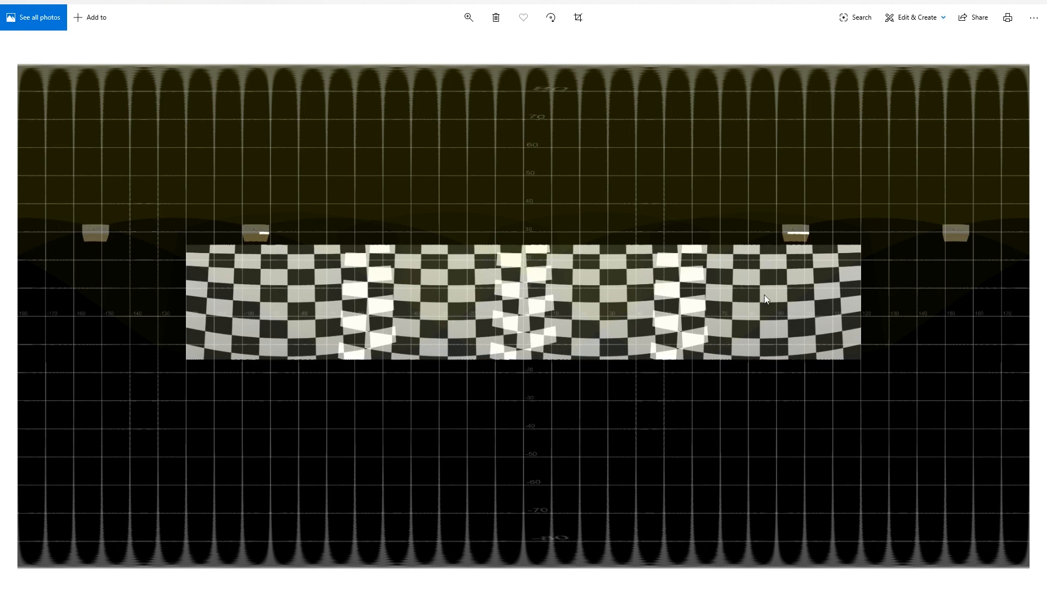
mouse_move(1013, 39)
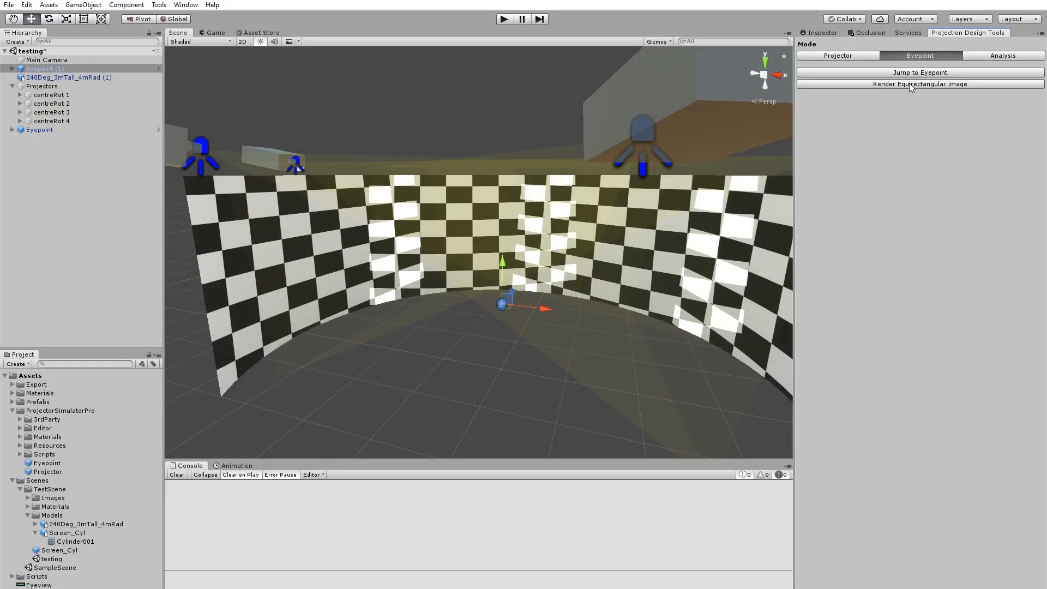
Set Eyepoint (1) as the Analysis Ref transform and enable the resolution heat map
left_click(1001, 55)
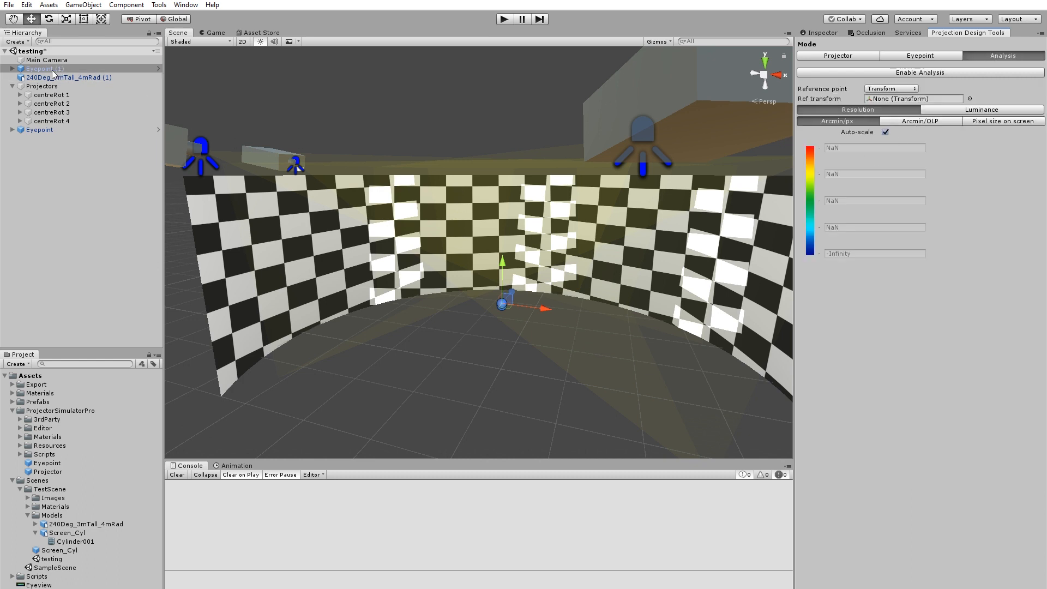
left_click(914, 98)
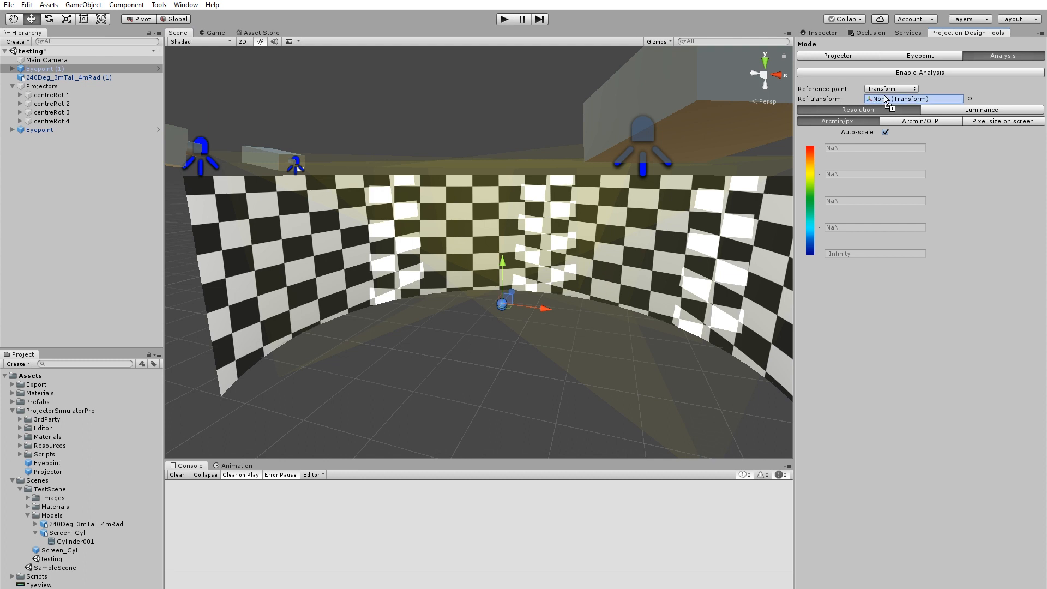
left_click(914, 98)
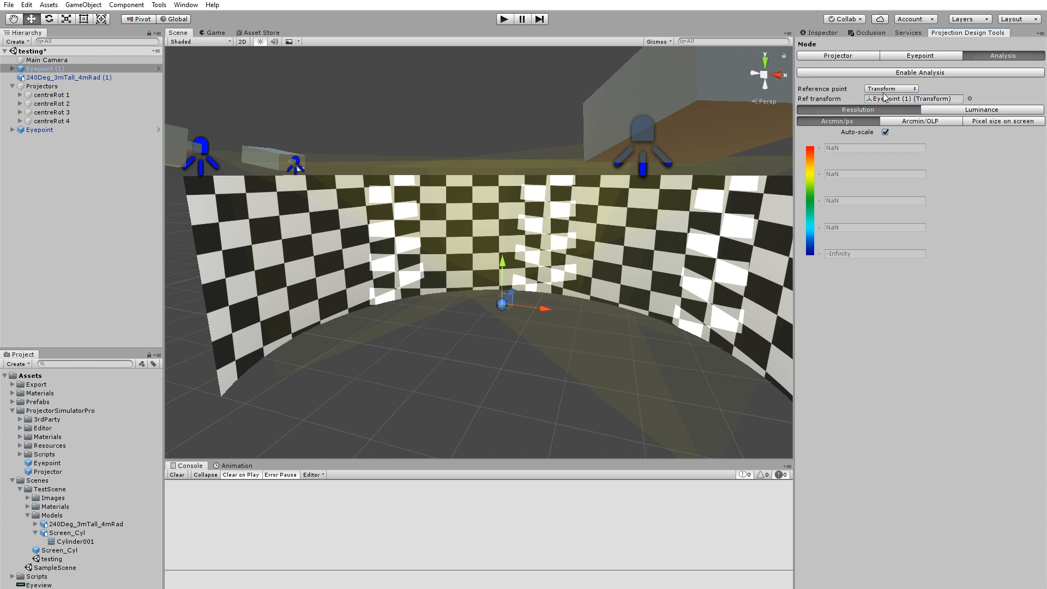
left_click(920, 72)
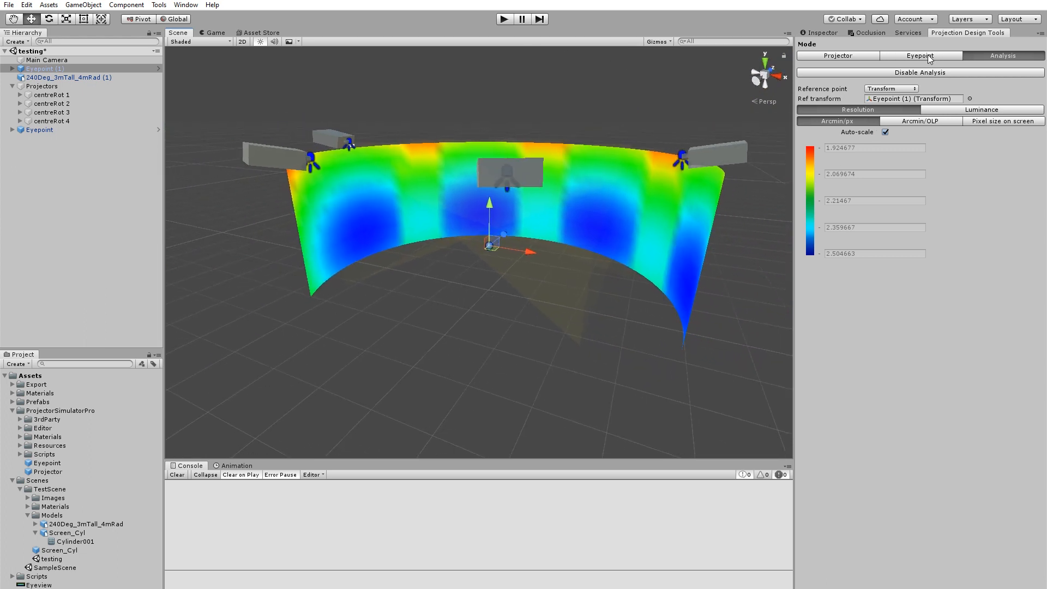
Render the eyepoint's heat-mapped view as an equirectangular image saved over Eyeview.png
left_click(920, 55)
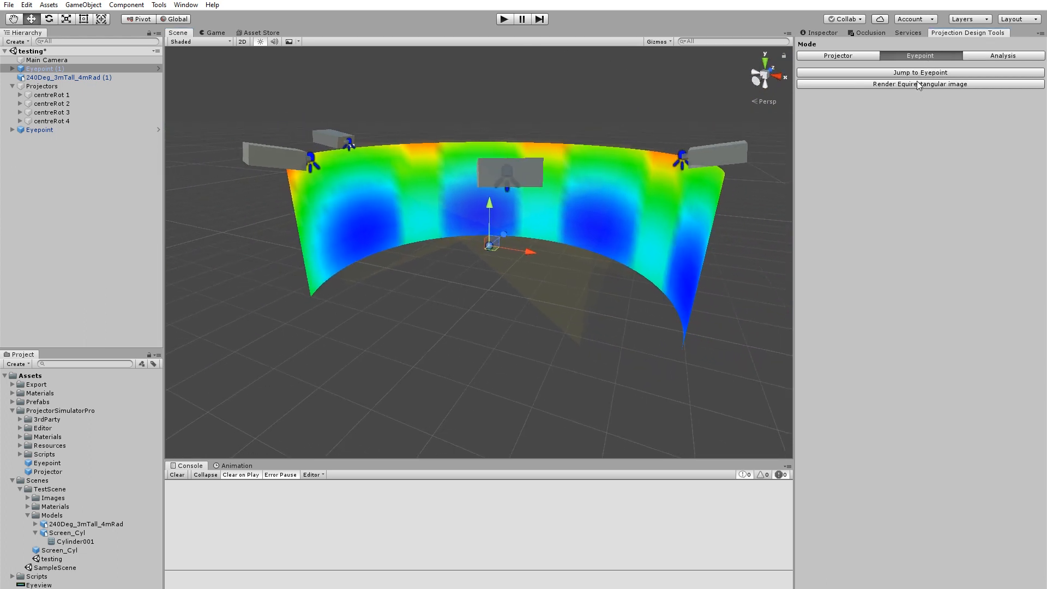
left_click(919, 84)
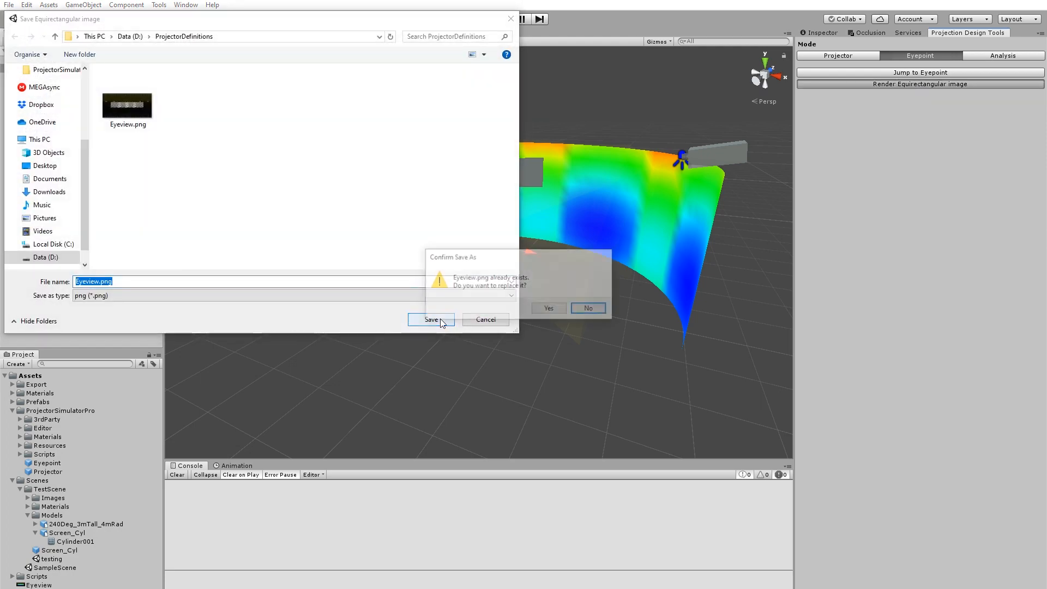
left_click(546, 307)
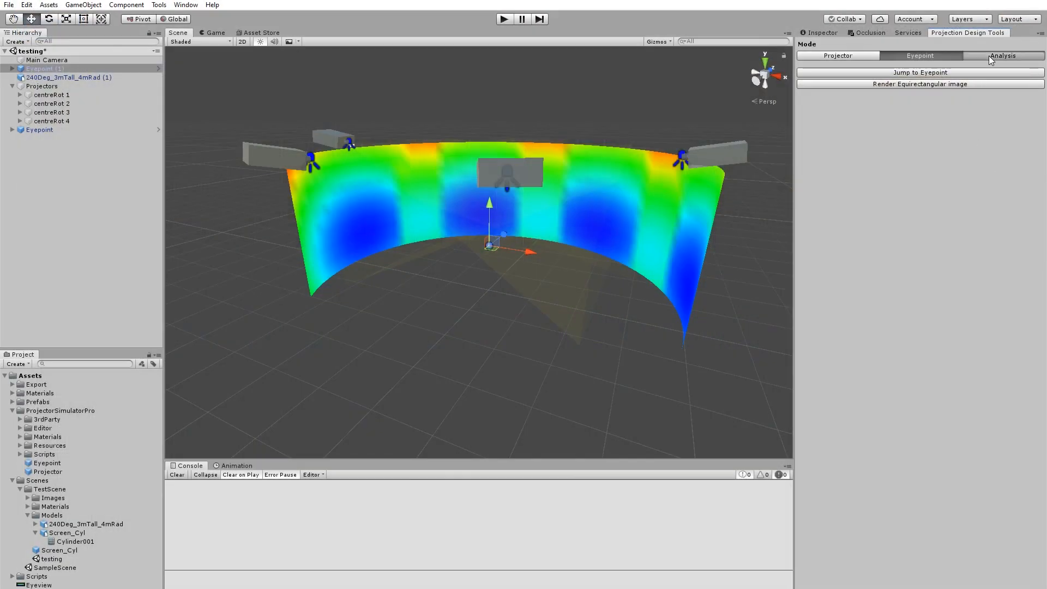
Show a luminance heat map in candelas/sq.m and read a value off the screen mesh
left_click(1001, 56)
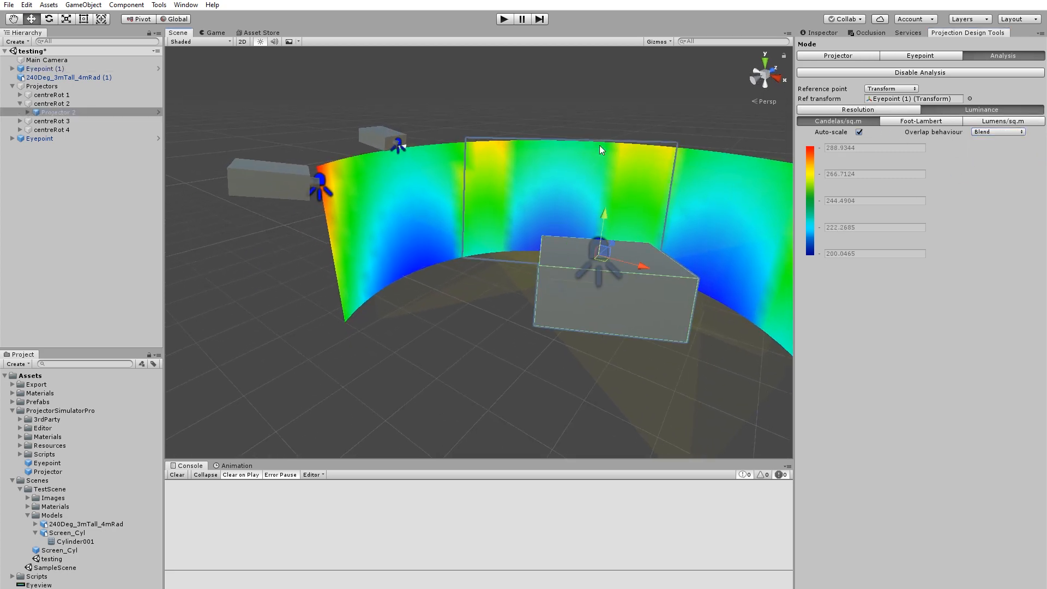
left_click(66, 76)
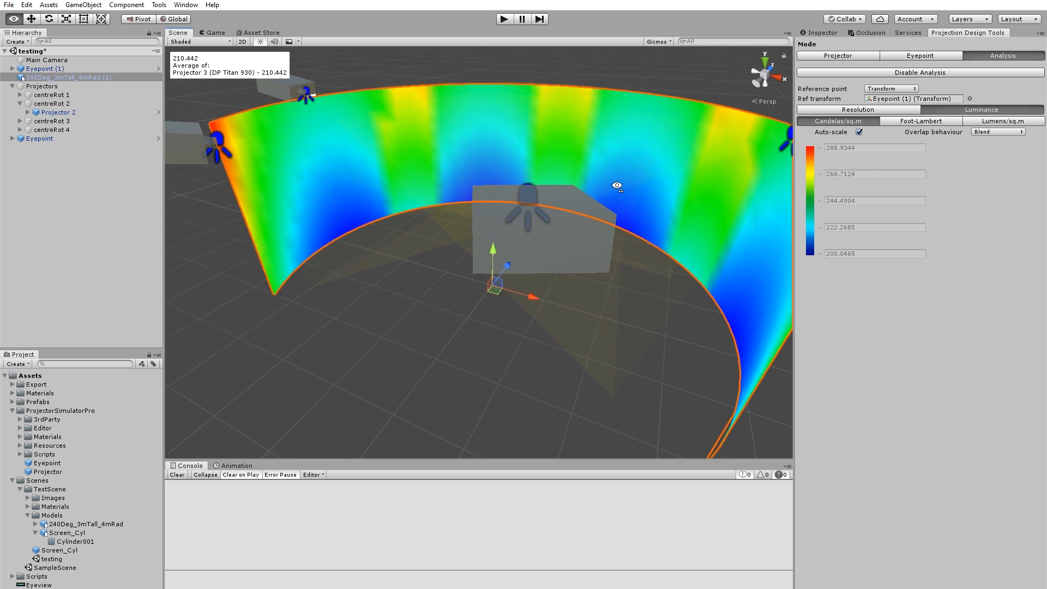
Sweep the four projectors' Zoom % slider from 0 up to about 59.5 and back
left_click(836, 56)
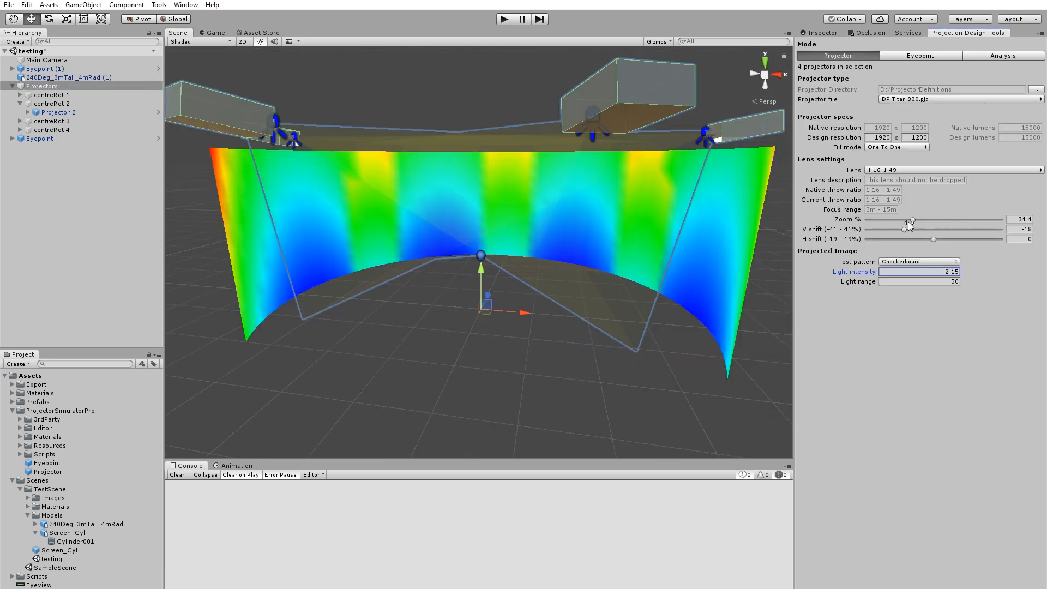
left_click_drag(908, 221, 867, 220)
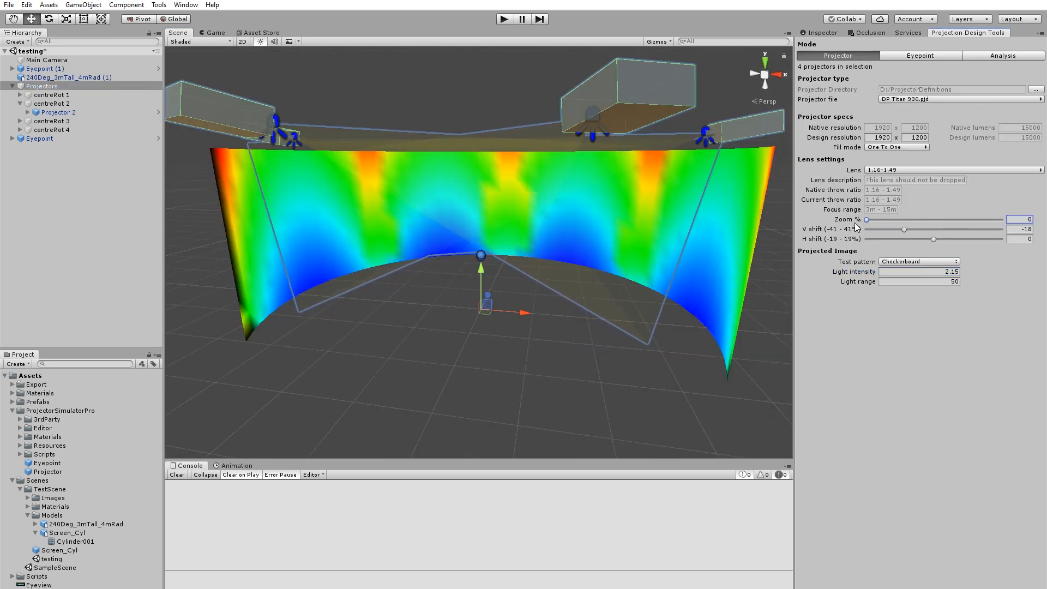
left_click_drag(867, 219, 944, 219)
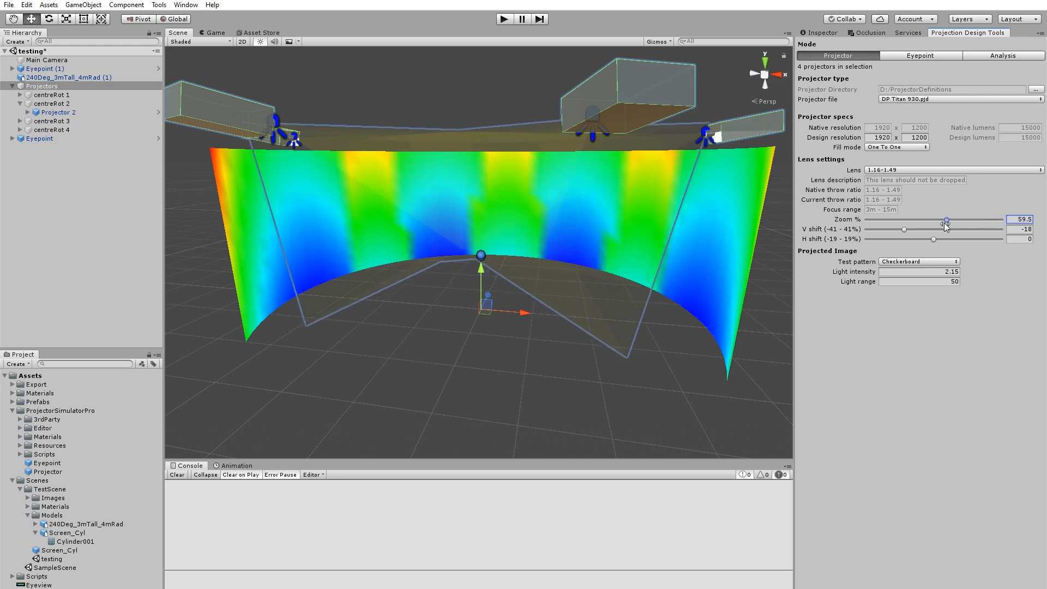
left_click_drag(946, 220, 887, 220)
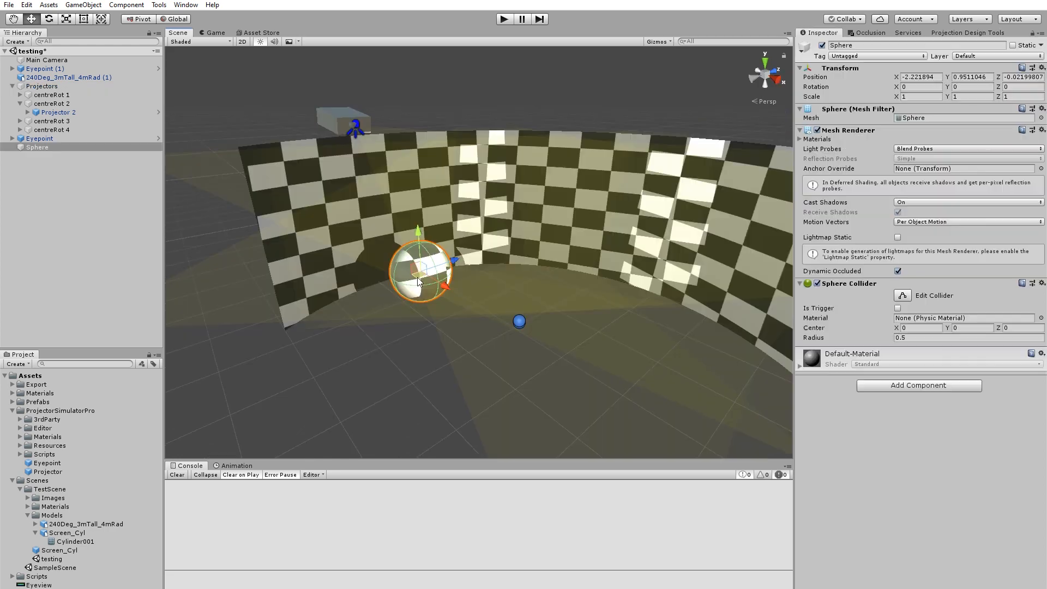
Move a sphere in front of the curved screen so it shadows the checkerboard
left_click_drag(418, 271, 531, 217)
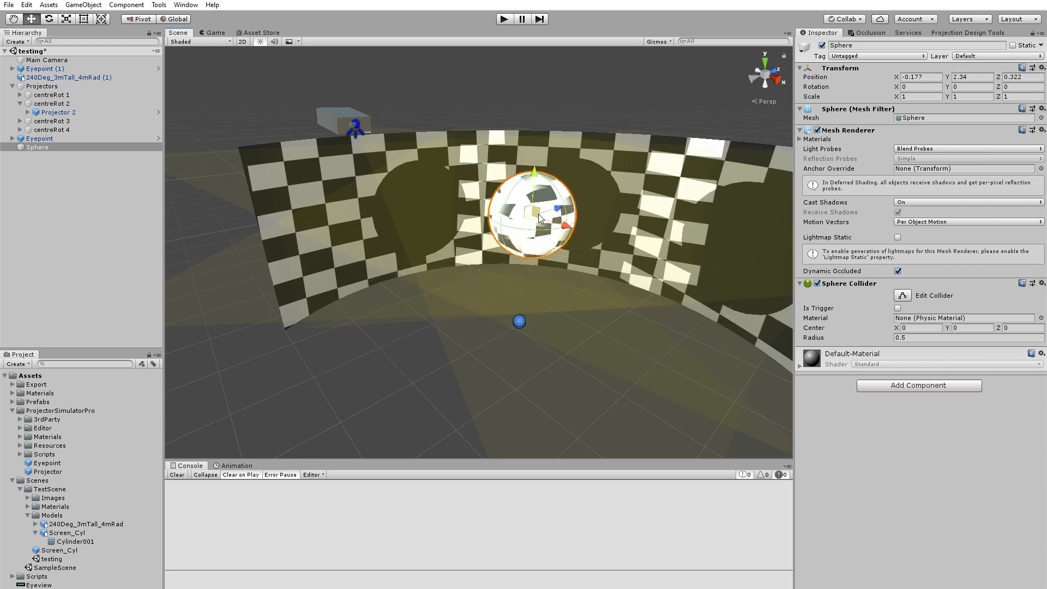